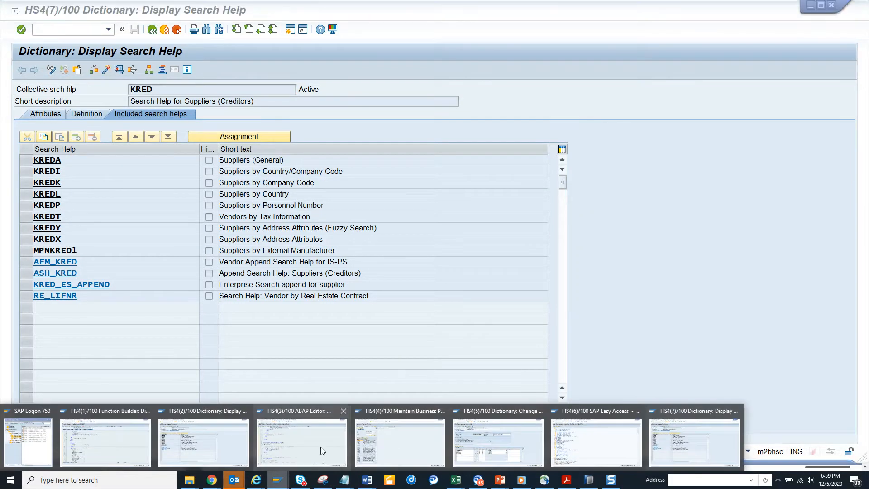
Switch to the ABAP Editor session and launch transaction BP to maintain business partners
click(301, 442)
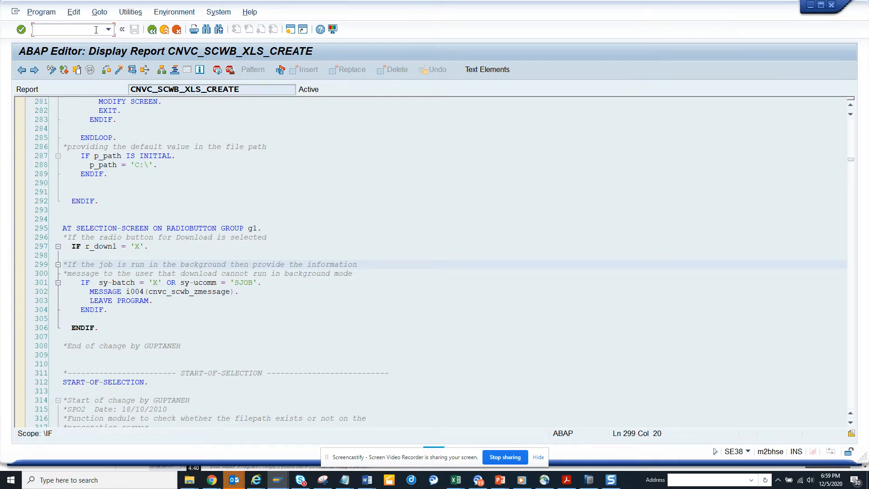
text(/nbp)
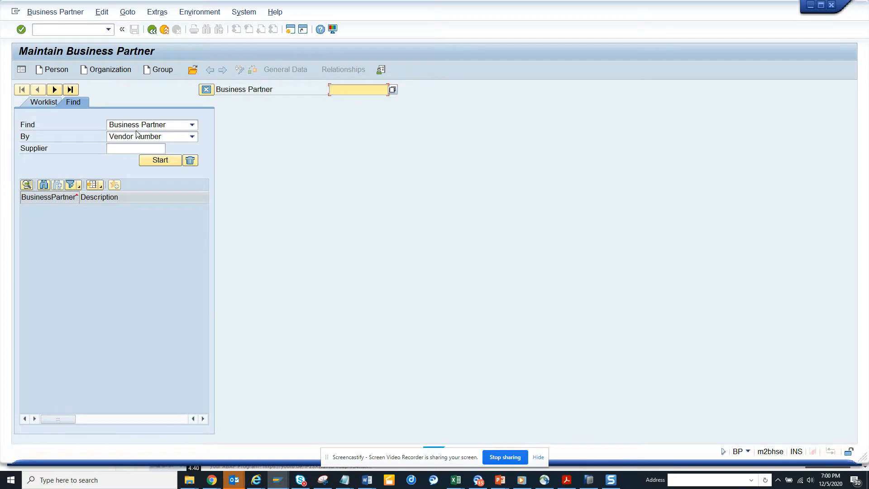
mouse_move(156, 216)
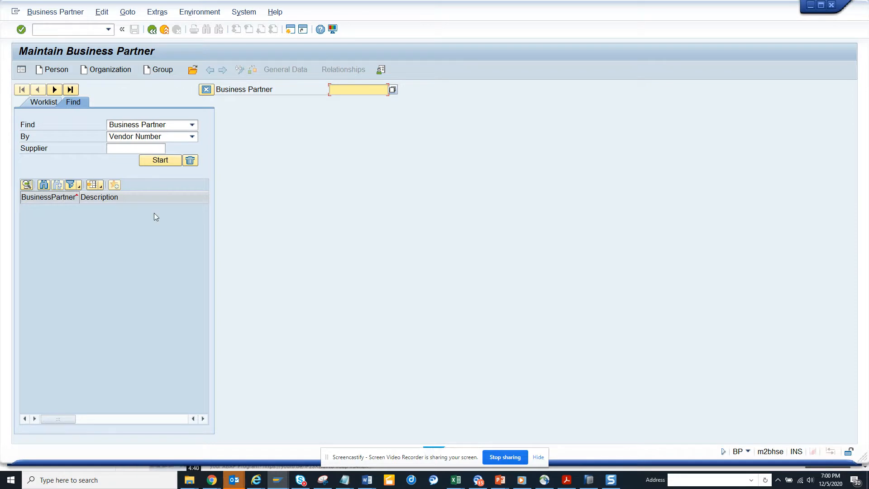
Show the supplier value help with six suppliers and list all its search tabs
click(136, 148)
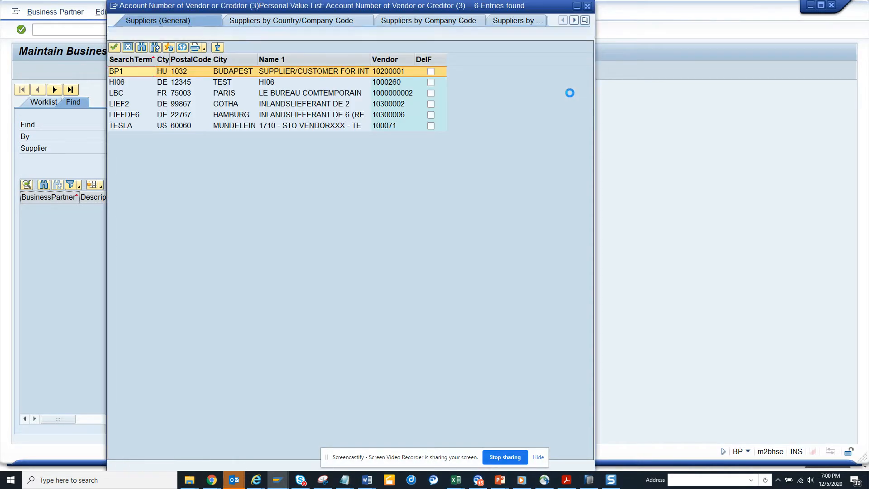
click(583, 20)
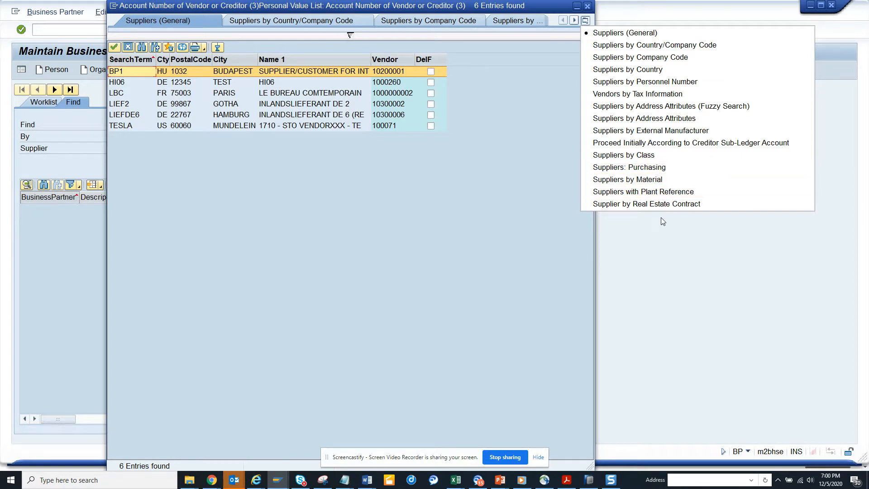
key(alt+tab)
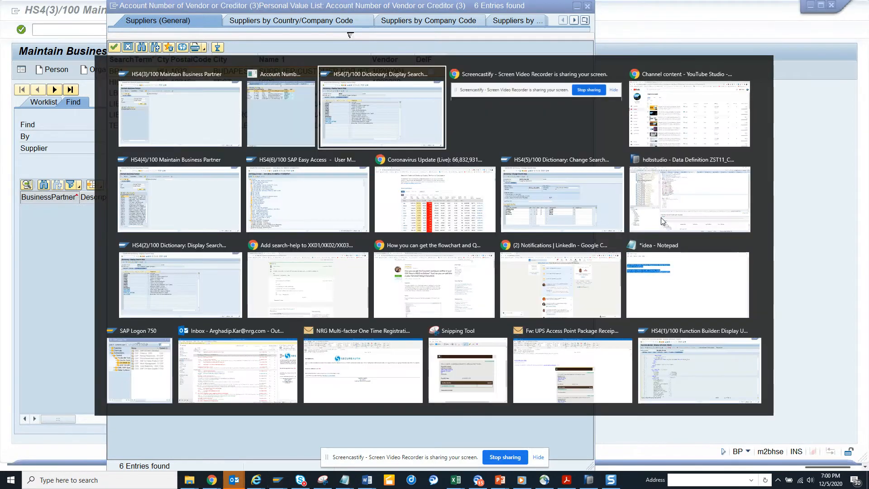
Review KRED's included search helps, then run transaction se11 for search help KRED
click(382, 111)
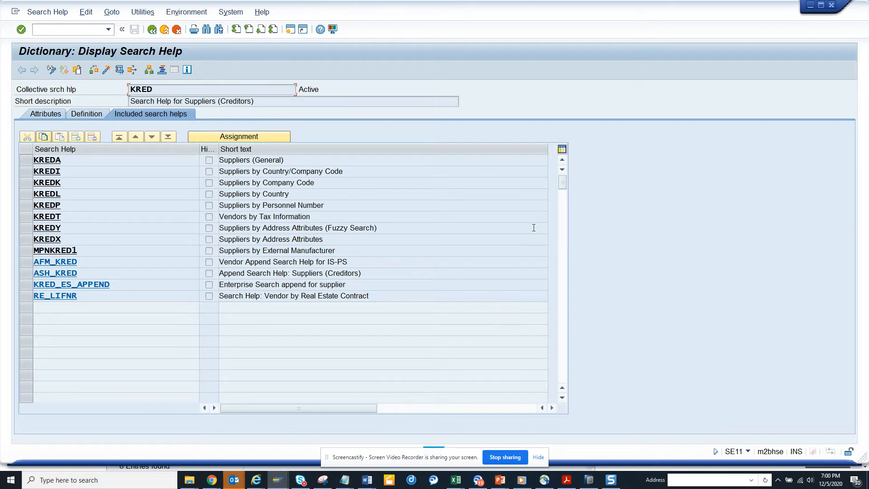
mouse_move(289, 30)
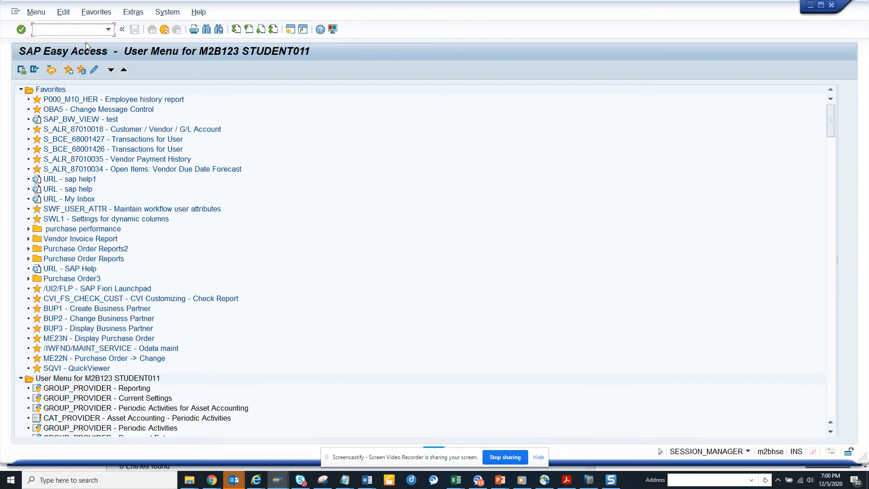
text(se11)
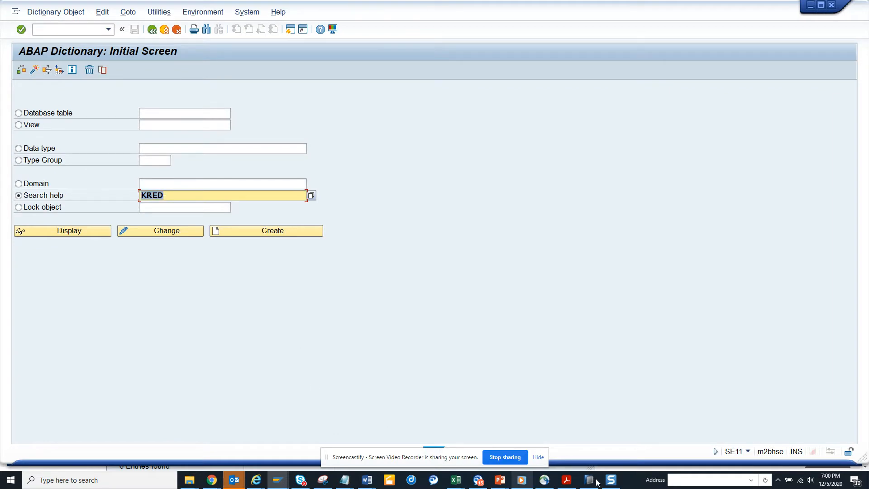
click(589, 479)
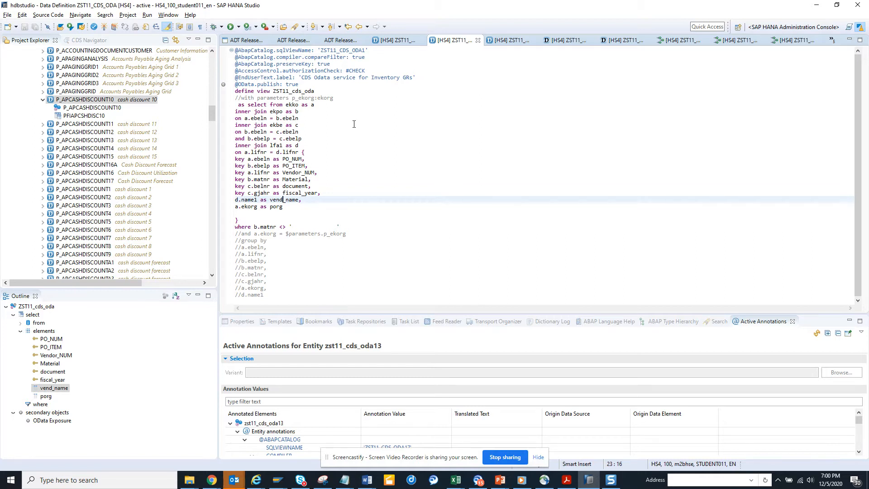
mouse_move(367, 121)
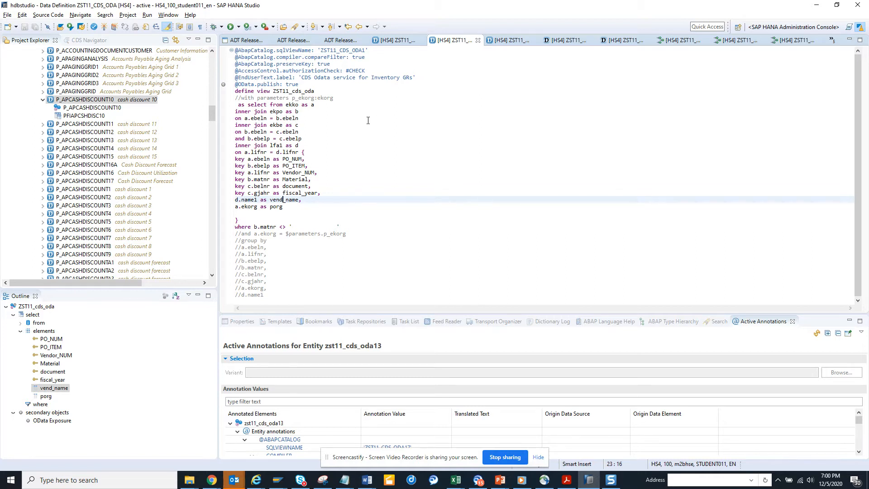
mouse_move(376, 119)
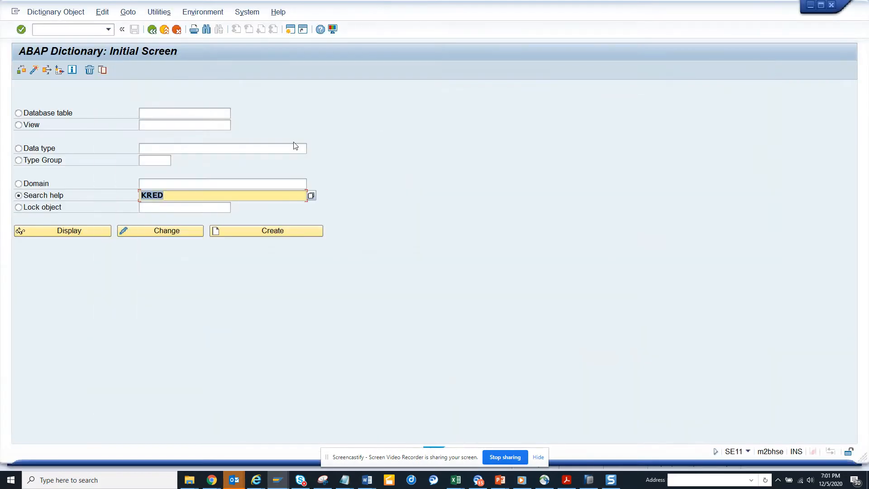
Enter the search help name zst11_cds_test1 in the ABAP Dictionary
text(zst11)
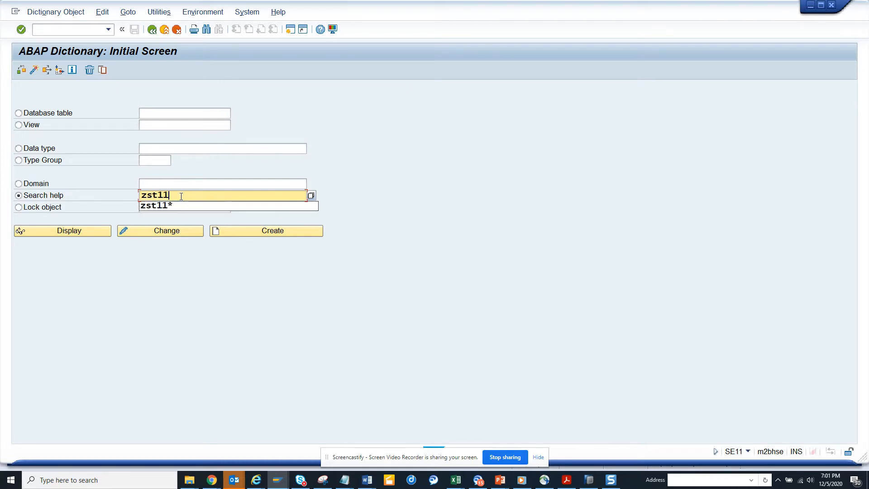
text(_)
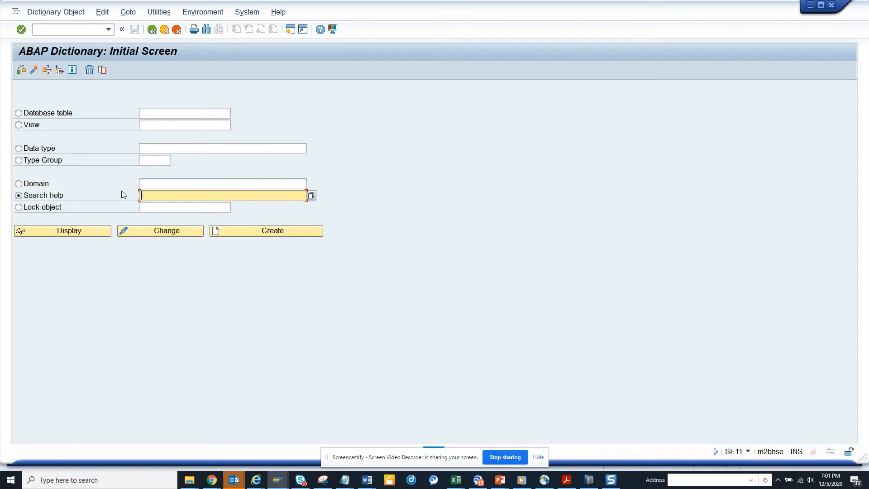
mouse_move(45, 150)
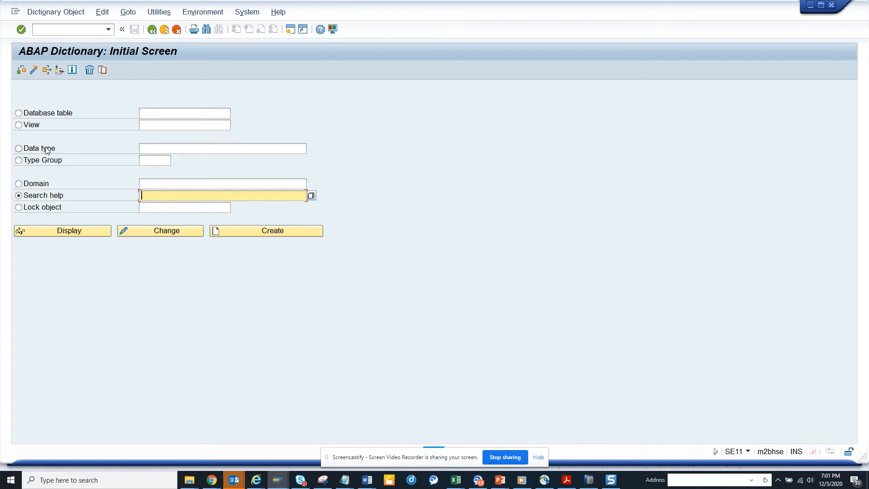
mouse_move(127, 202)
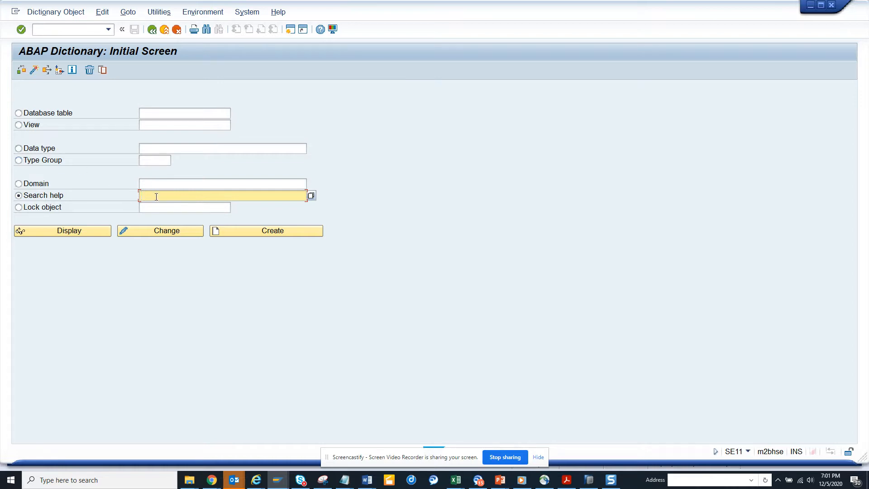
text(zst11_)
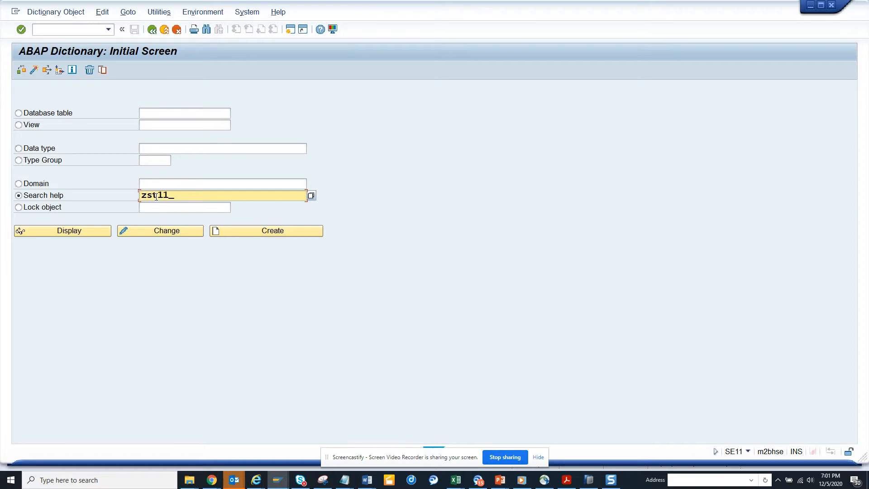
text(cds)
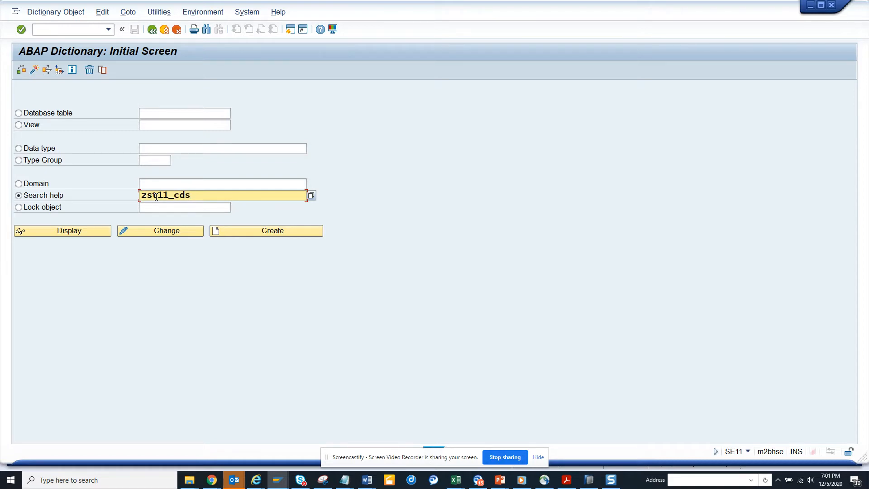
text(_te)
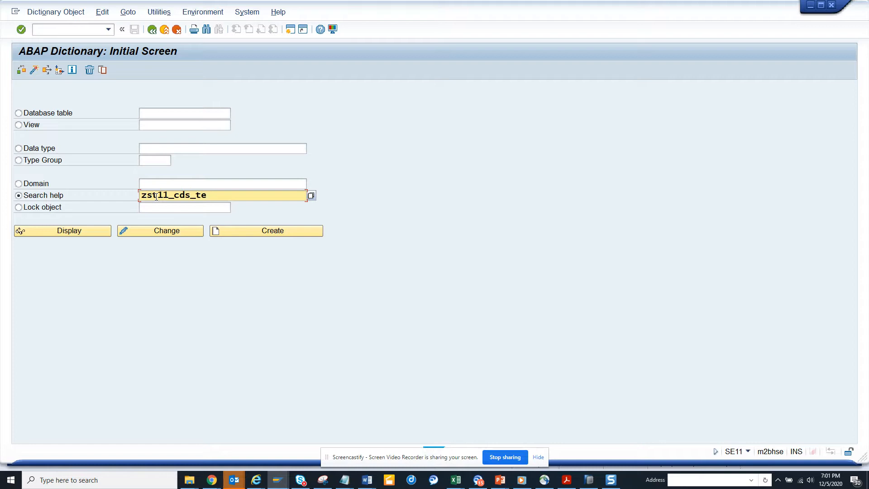
text(st1)
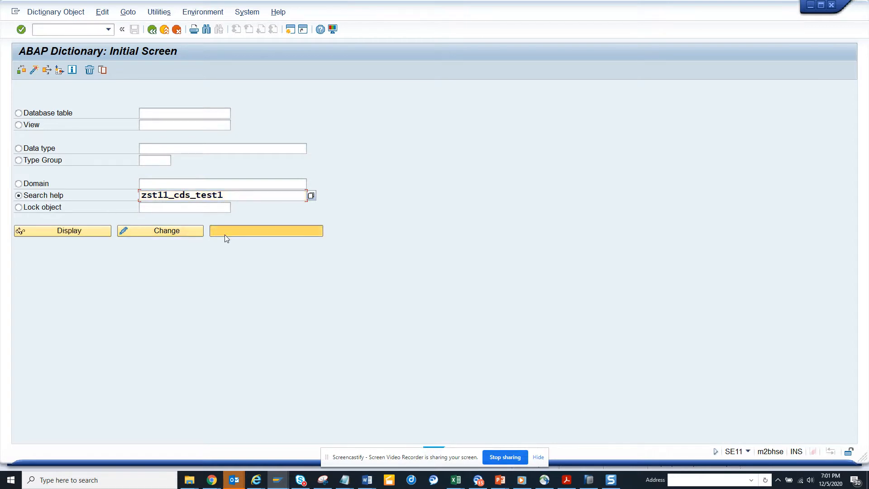
Start creating ZST11_CDS_TEST1, then cancel the Elementary/Collective type popup
click(266, 231)
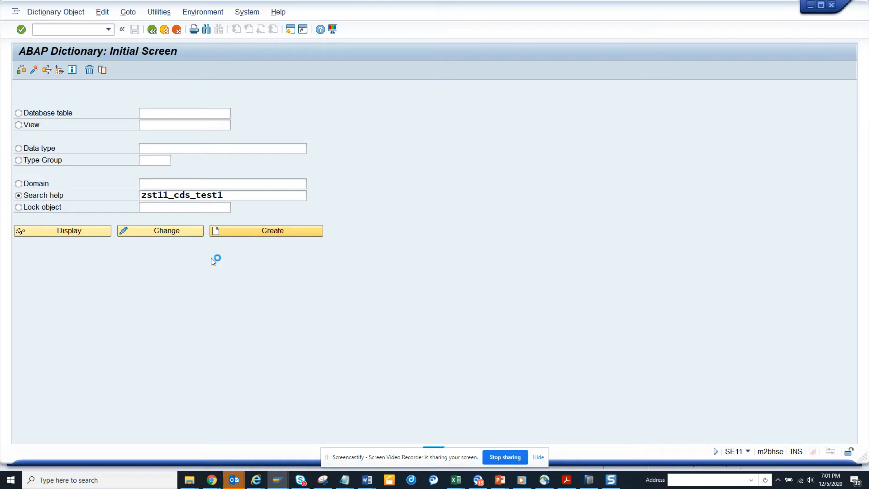
click(266, 230)
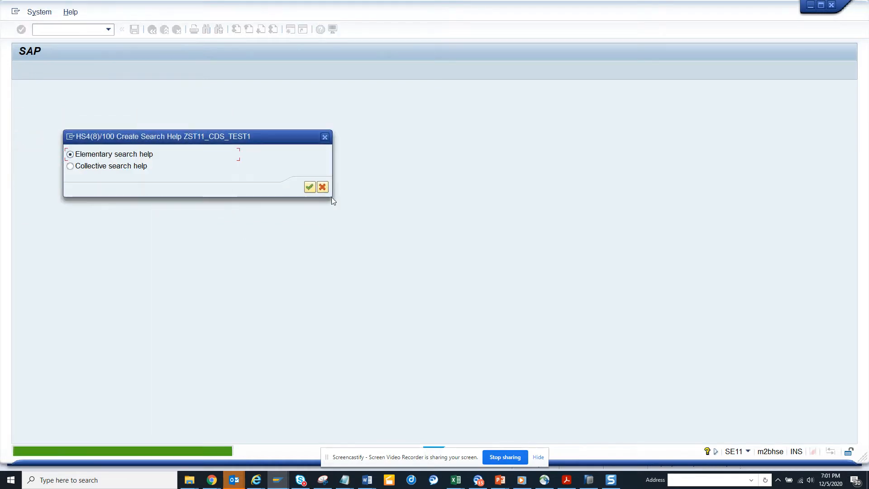
click(309, 187)
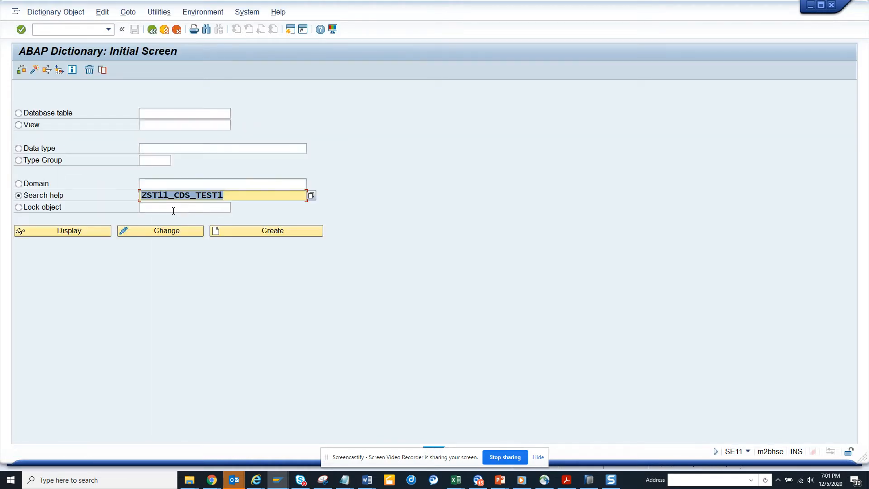
Open the Copy Search Help dialog for search help KREDA
key(alt+tab)
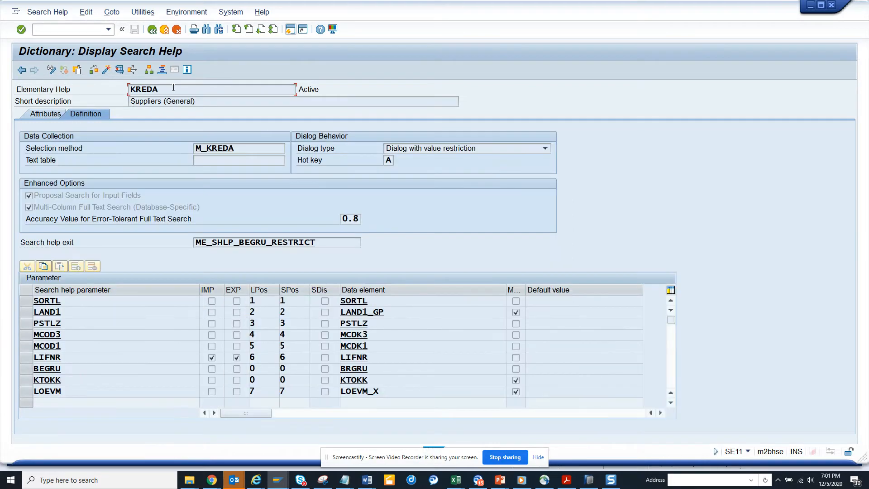
mouse_move(57, 81)
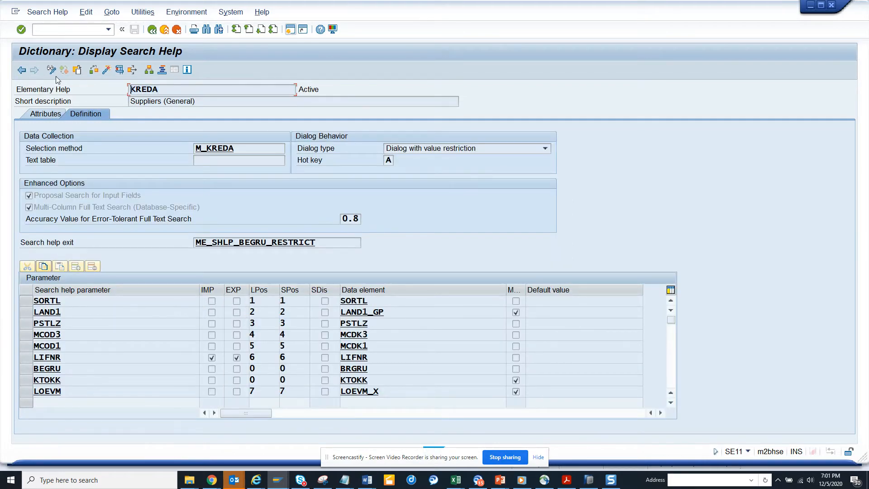
click(22, 69)
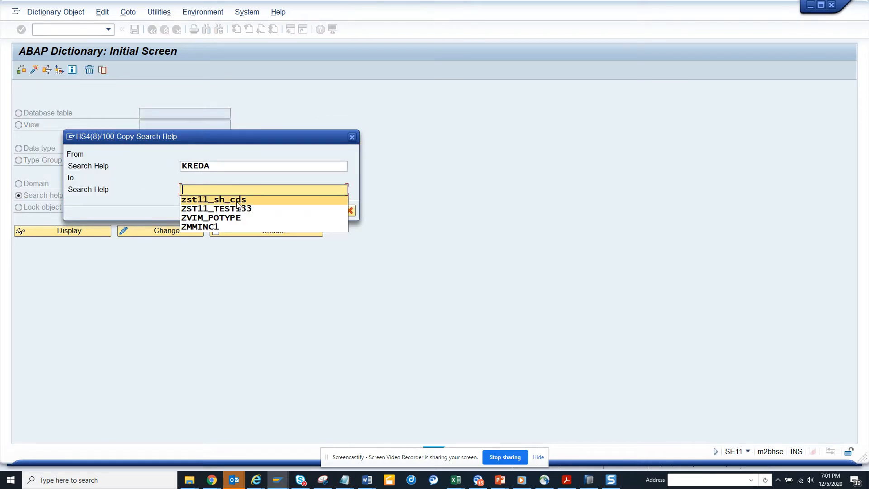
Copy KREDA to ZST11_SH_CDS1 and save it as a local object
click(213, 200)
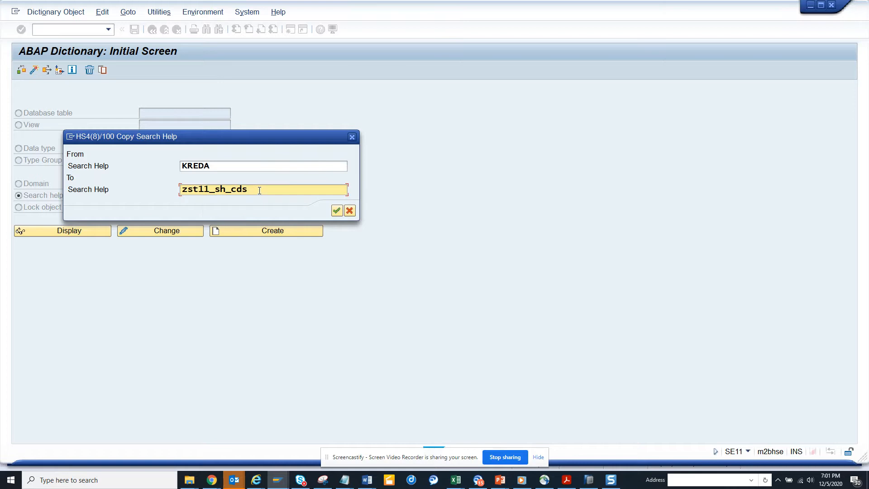
text(1)
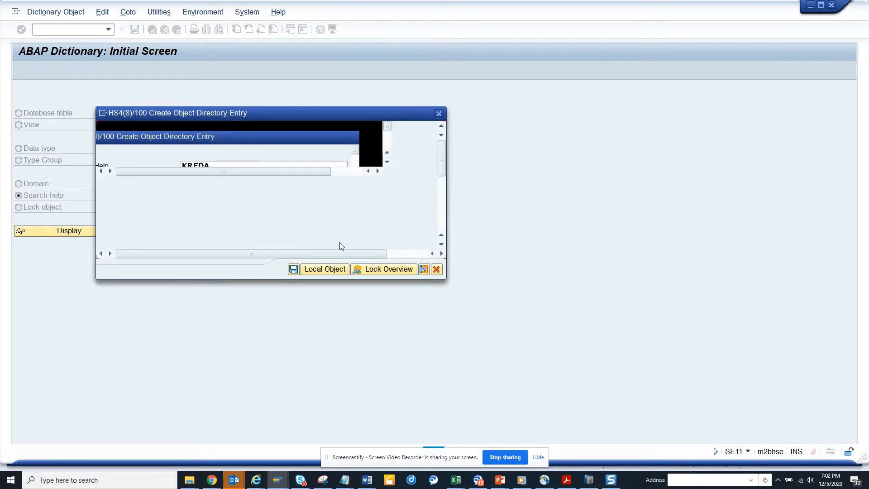
click(324, 269)
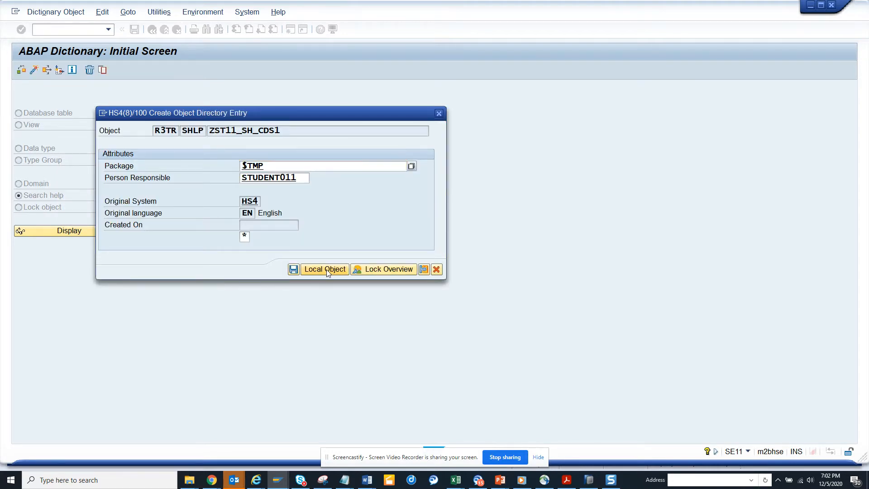
click(325, 268)
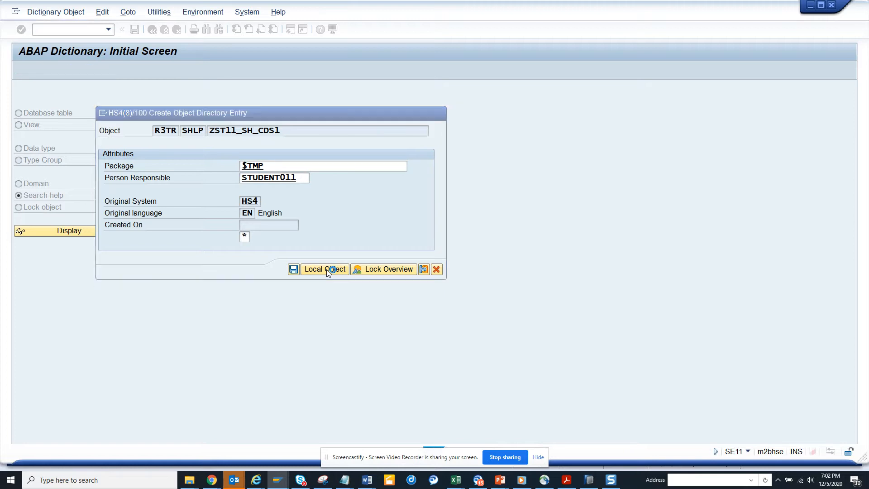
click(324, 269)
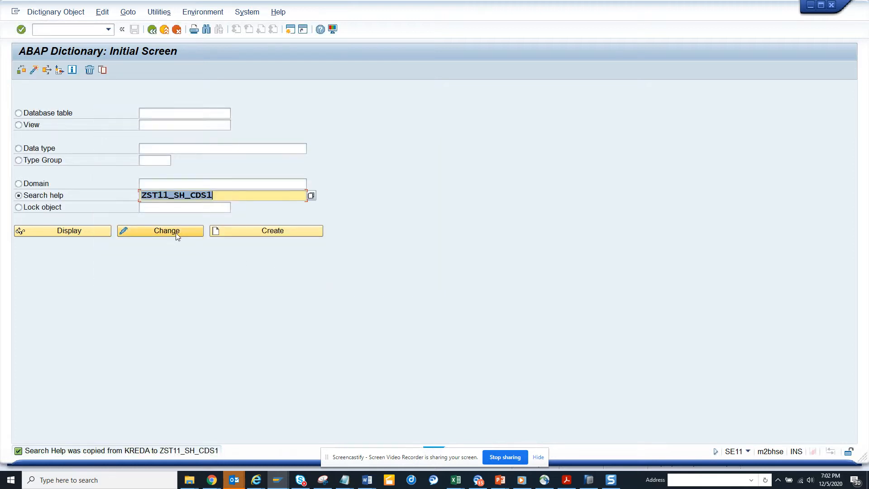
Edit ZST11_SH_CDS1 and set its short description to 'Supplier for Inventory PO'
click(160, 230)
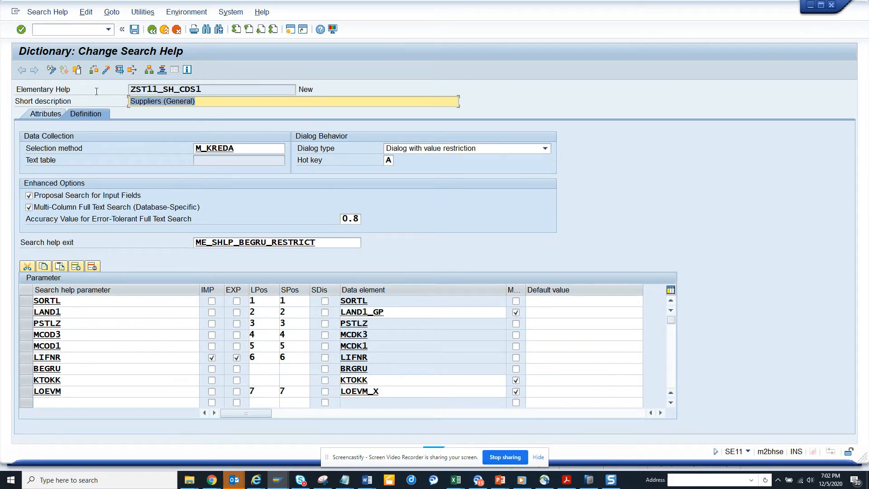
text(Suu)
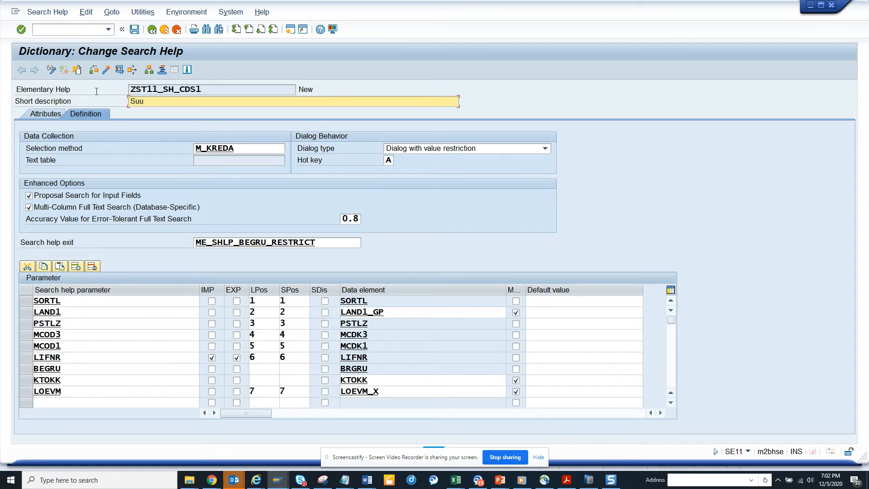
text(Sup)
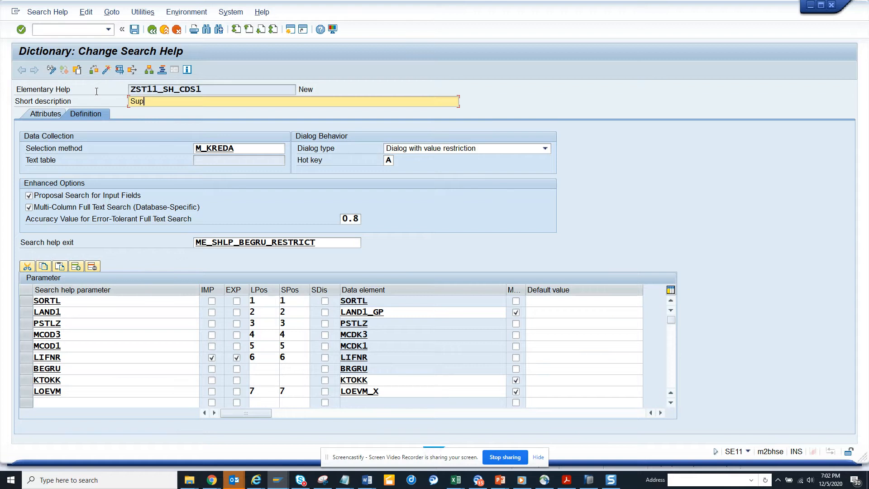
text(plier for)
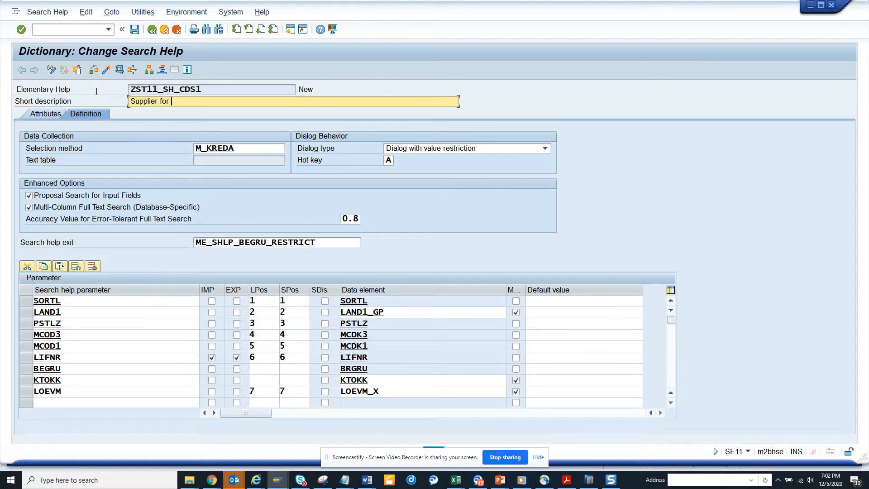
text(Inventory PO)
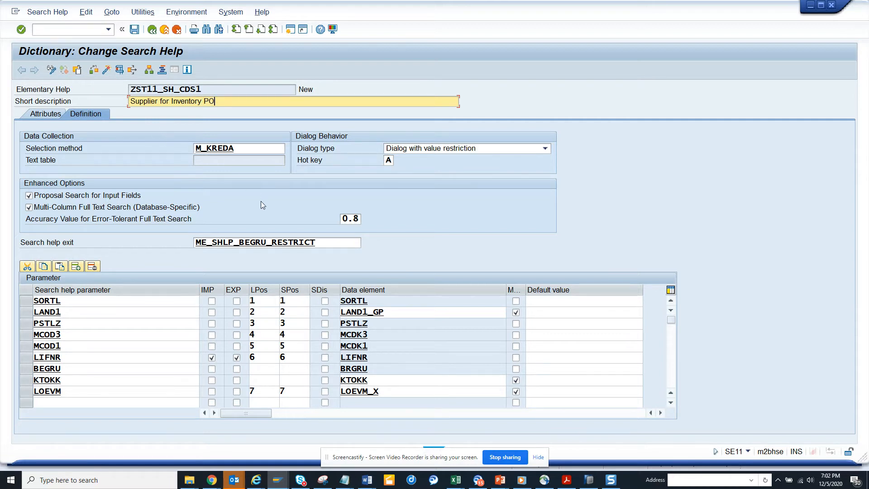
click(239, 148)
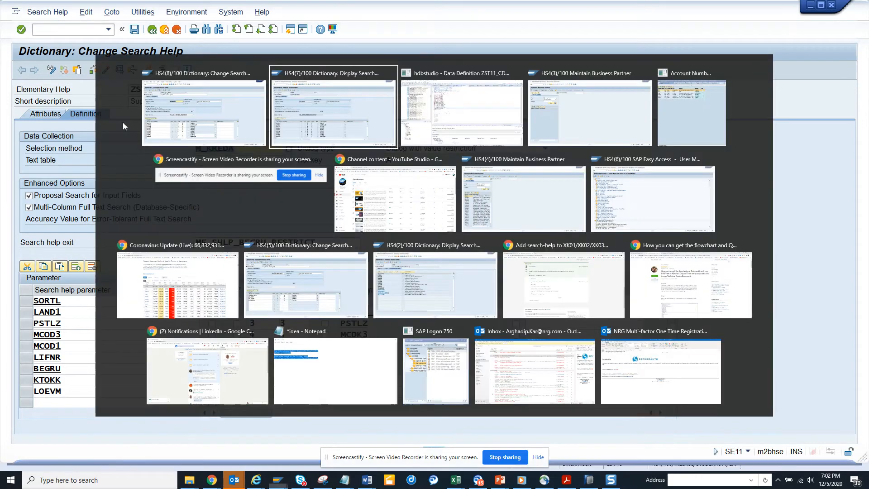
Copy the SQL view name ZST11_CDS_ODA1 from the CDS view in HANA Studio
click(461, 111)
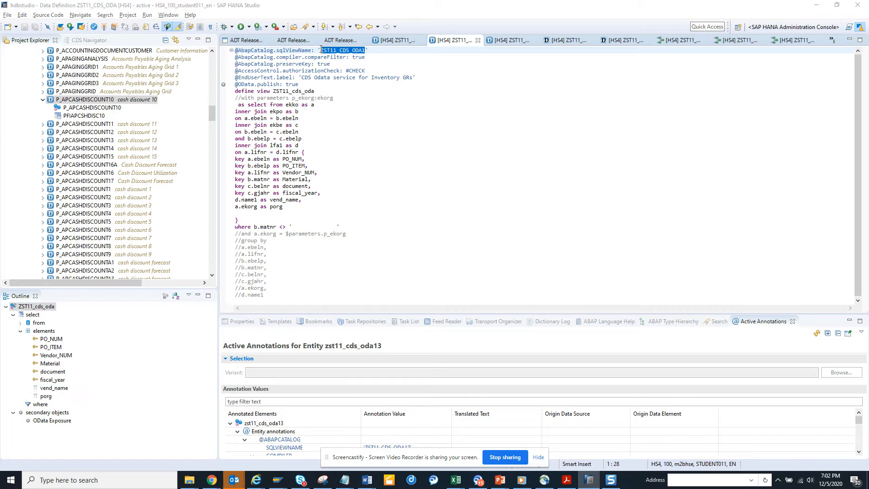
key(alt+tab)
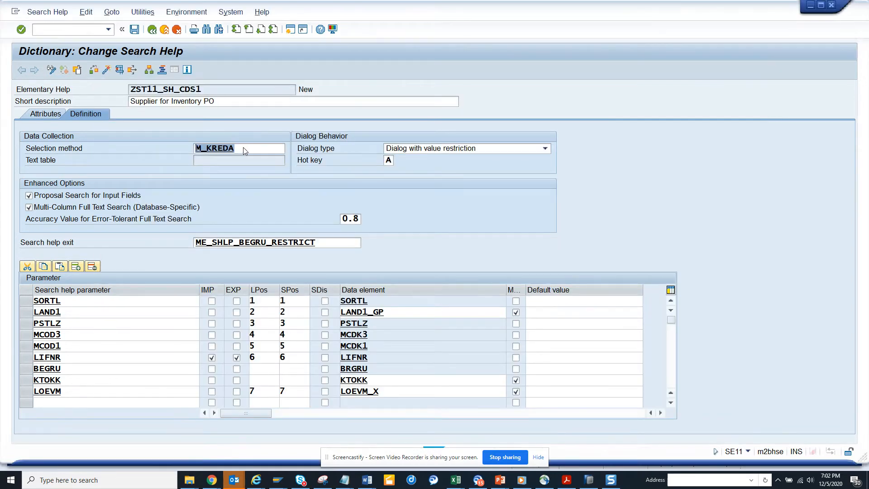
Set selection method ZST11_CDS_ODA1, clear the search help exit, delete old parameters
click(238, 148)
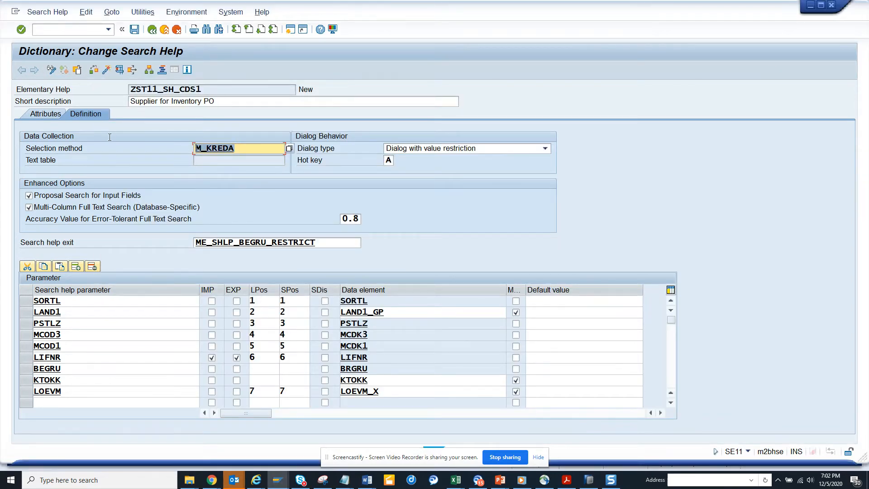
text(ZST11_CDS_ODA1)
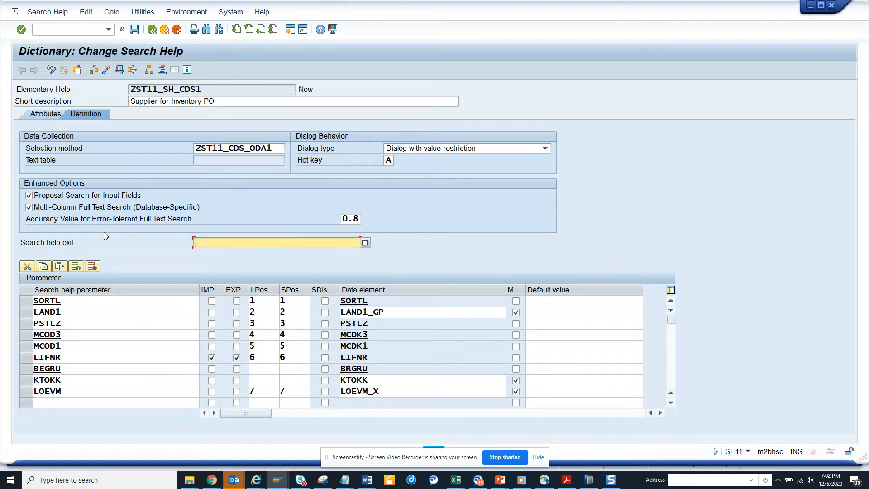
mouse_move(25, 301)
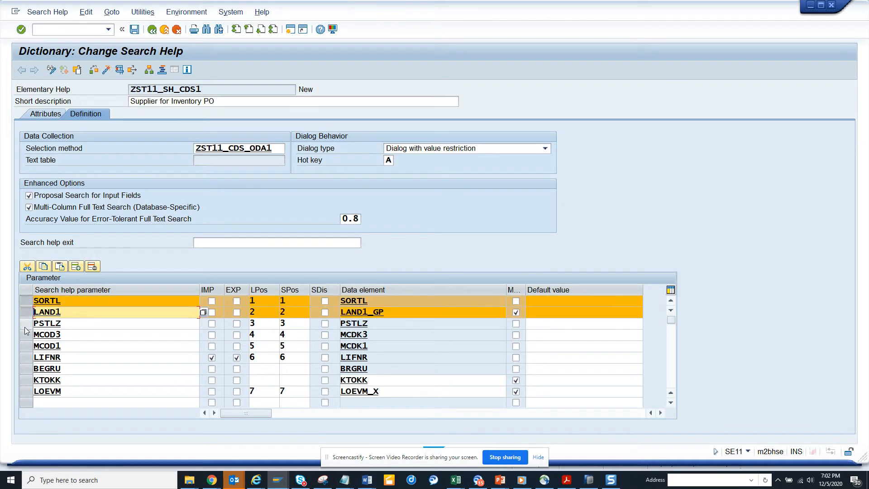
click(47, 345)
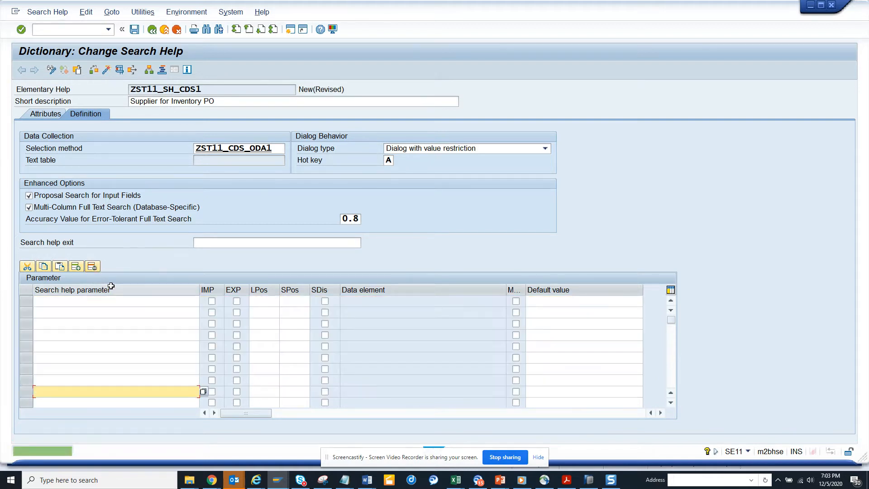
Add parameters VENDOR_NUM, MATERIAL, PO_NUM and PO_ITEM via field value help
click(26, 267)
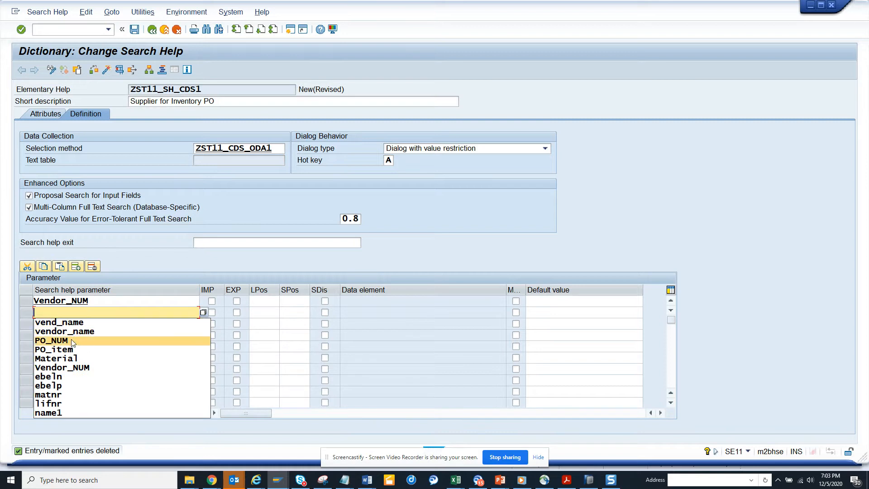
click(56, 358)
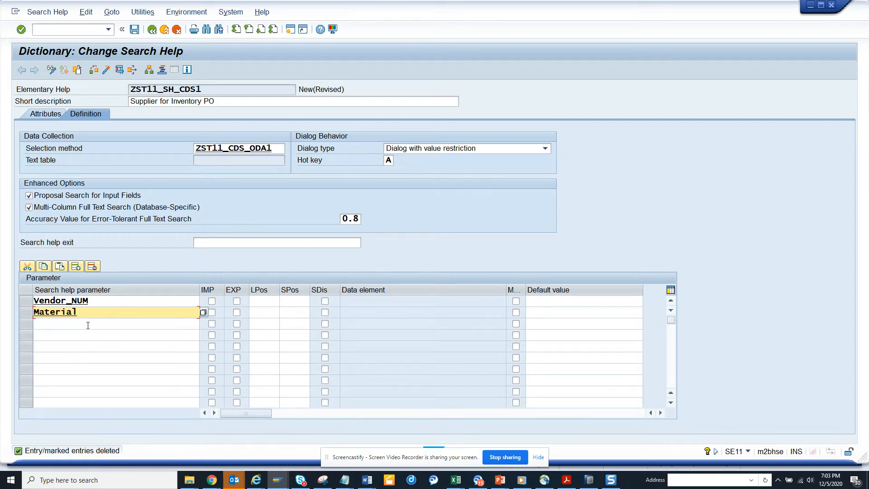
click(111, 323)
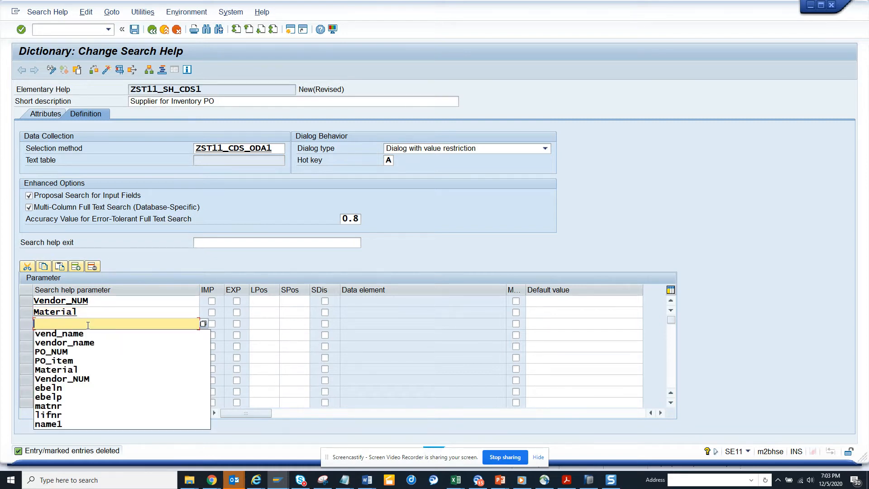
click(51, 352)
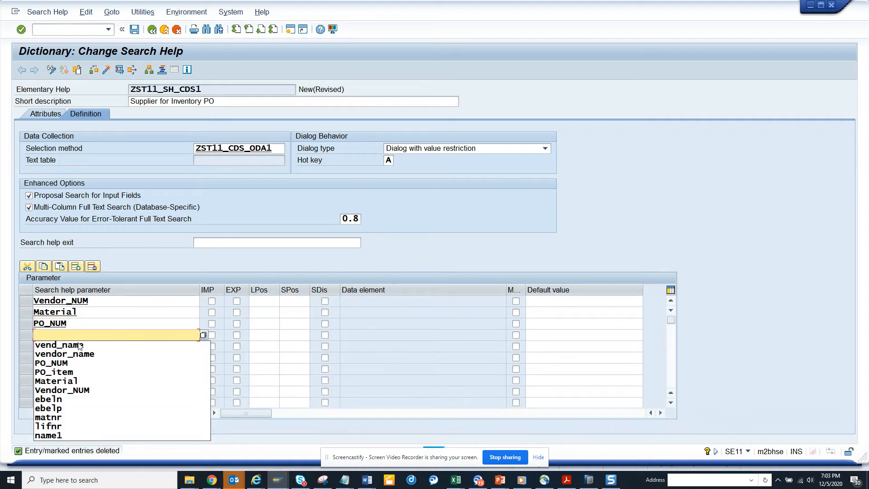
click(54, 371)
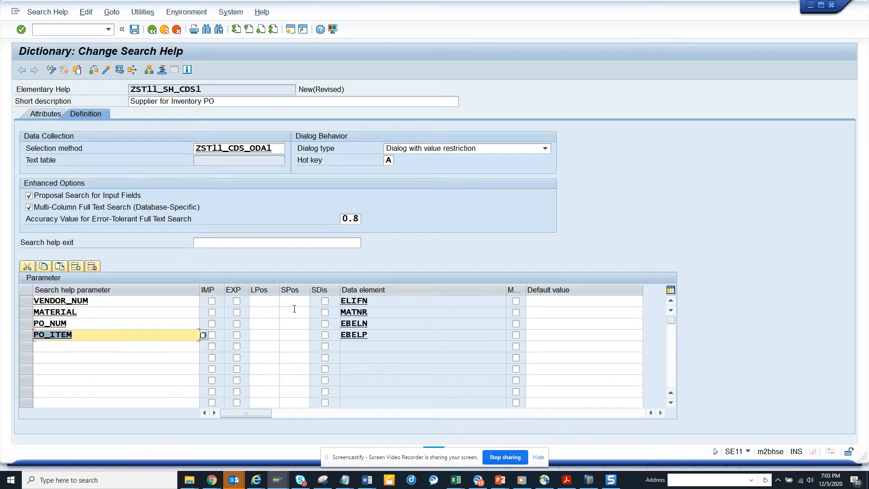
mouse_move(279, 305)
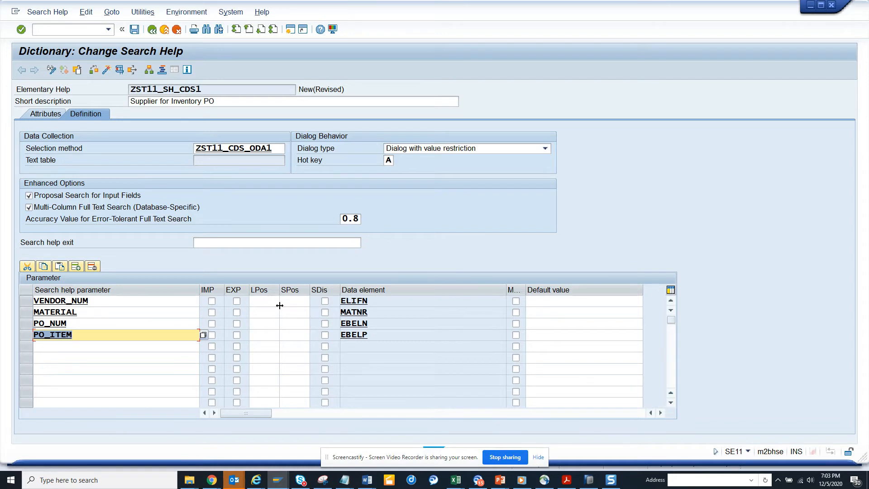
mouse_move(274, 316)
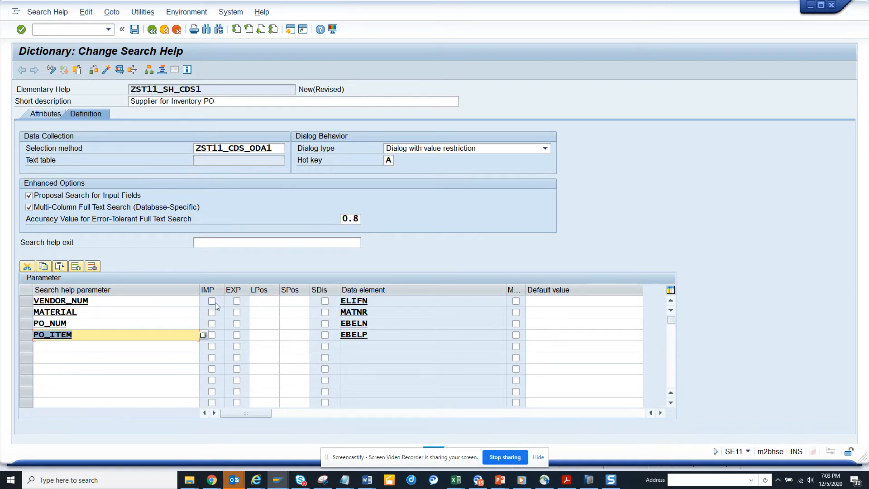
Tick IMP for VENDOR_NUM and MATERIAL, EXP for all, and enter positions 1–4
click(211, 301)
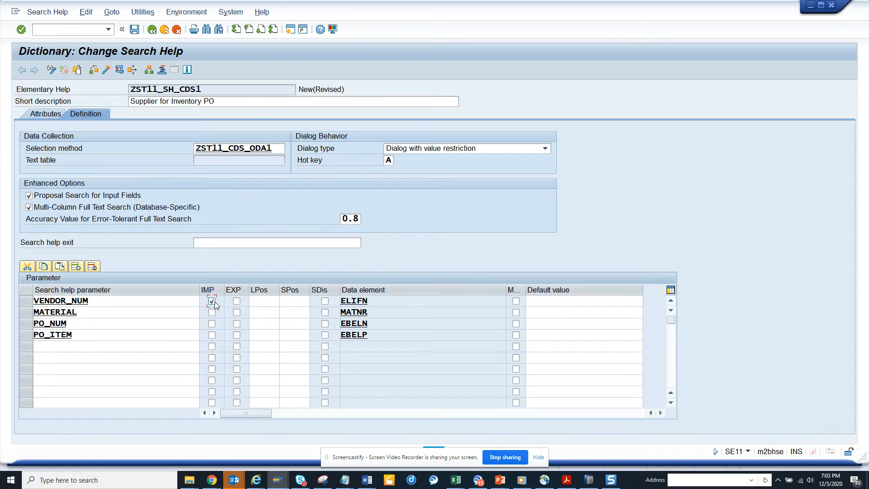
click(212, 312)
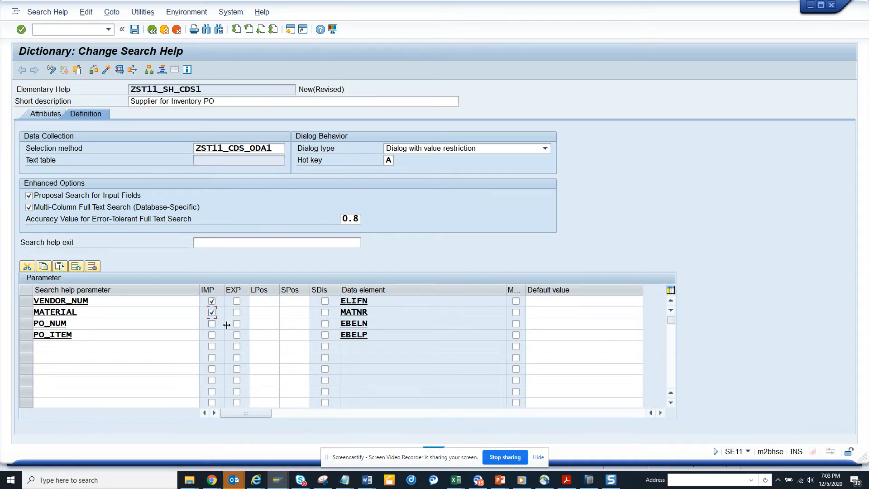
click(237, 335)
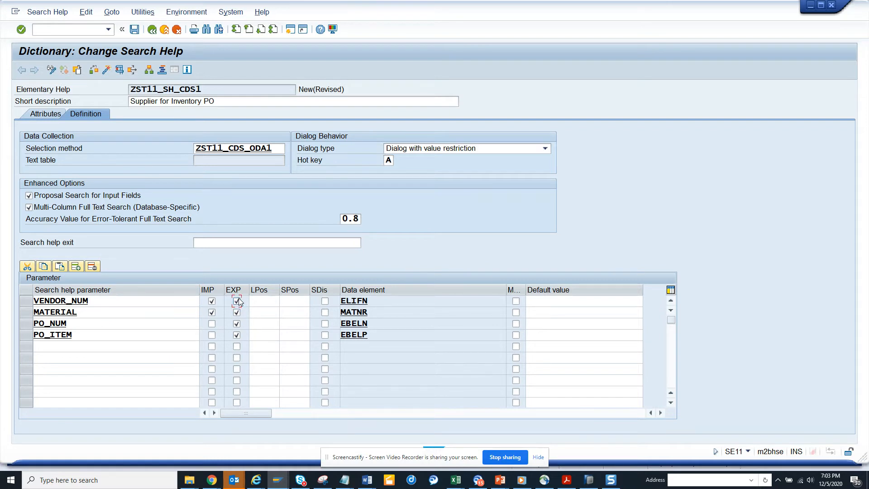
click(264, 300)
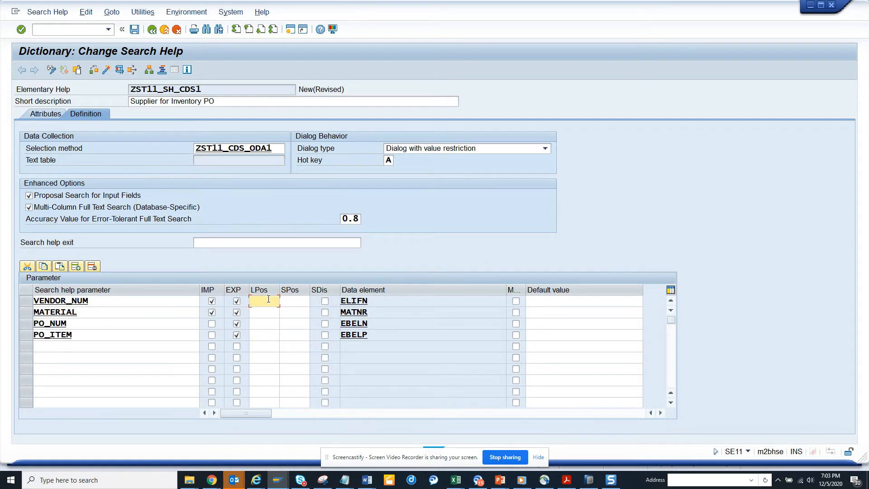
text(1)
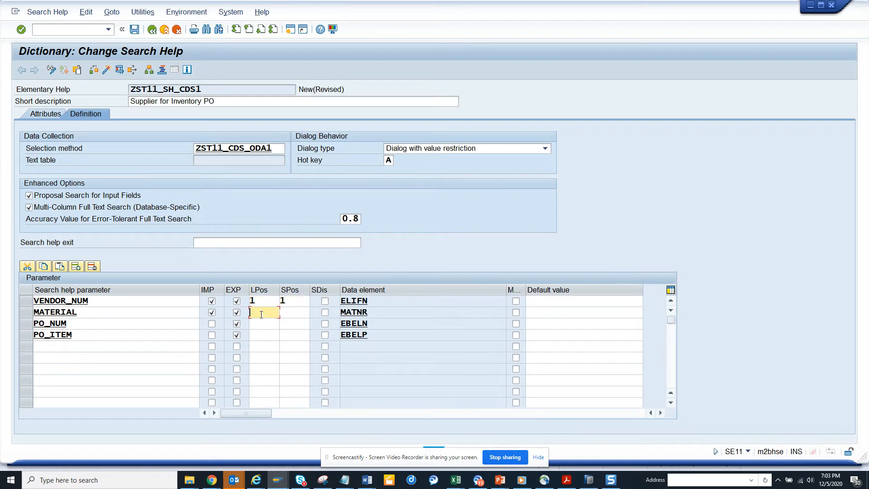
text(2)
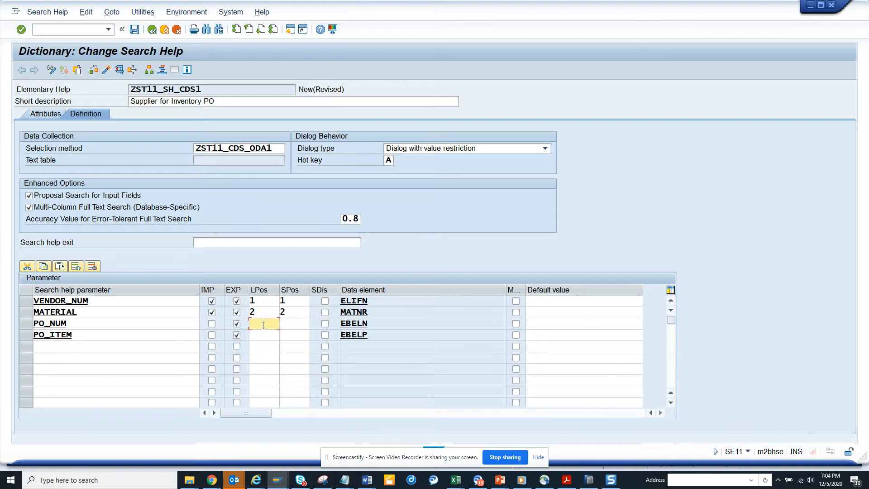
text(3)
click(294, 335)
text(4)
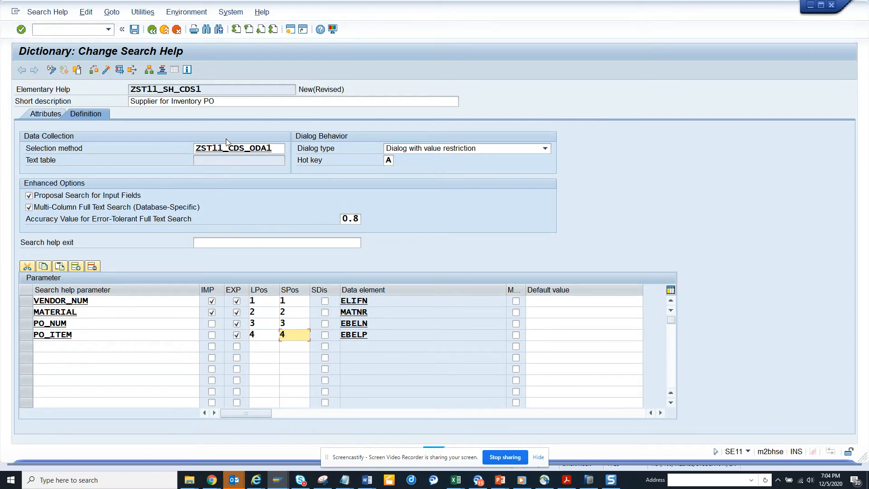
click(609, 480)
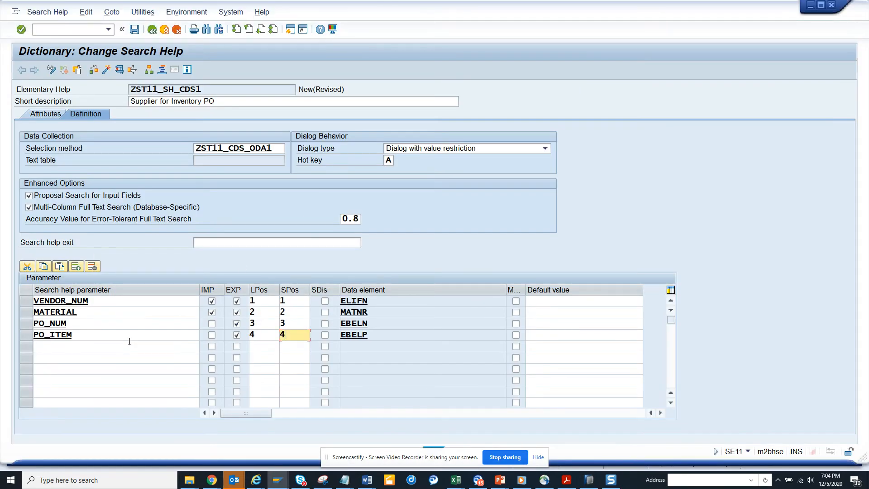
Add parameter porg as an export parameter at list position 5
click(115, 346)
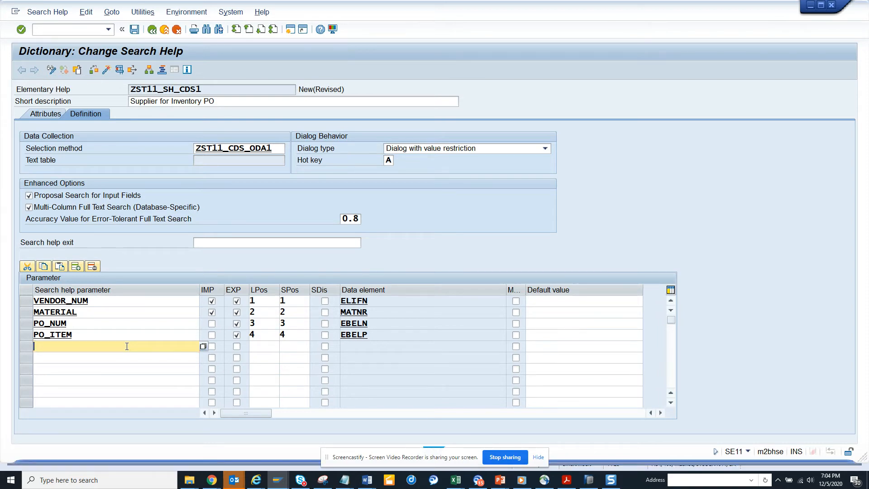
key(alt+tab)
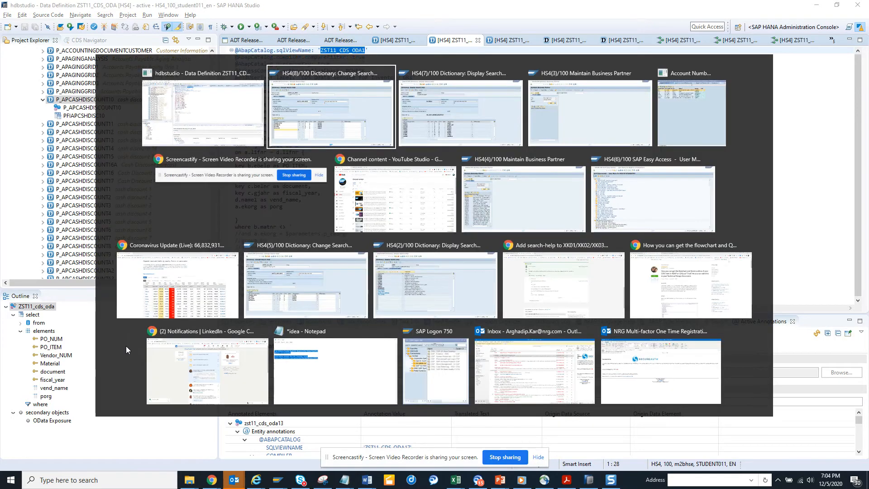
click(331, 108)
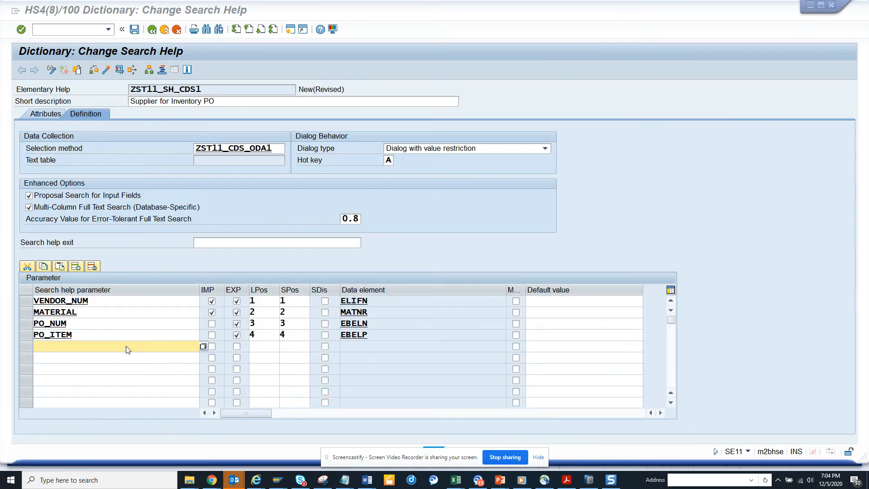
text(porg)
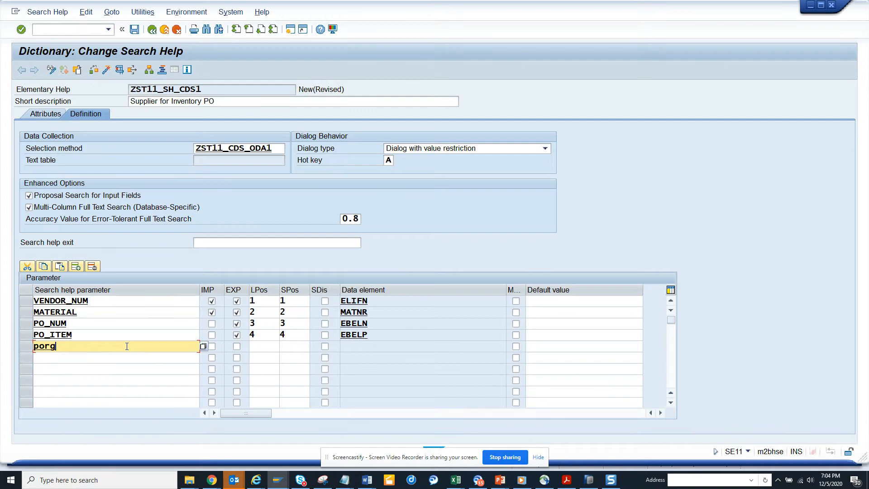
click(237, 346)
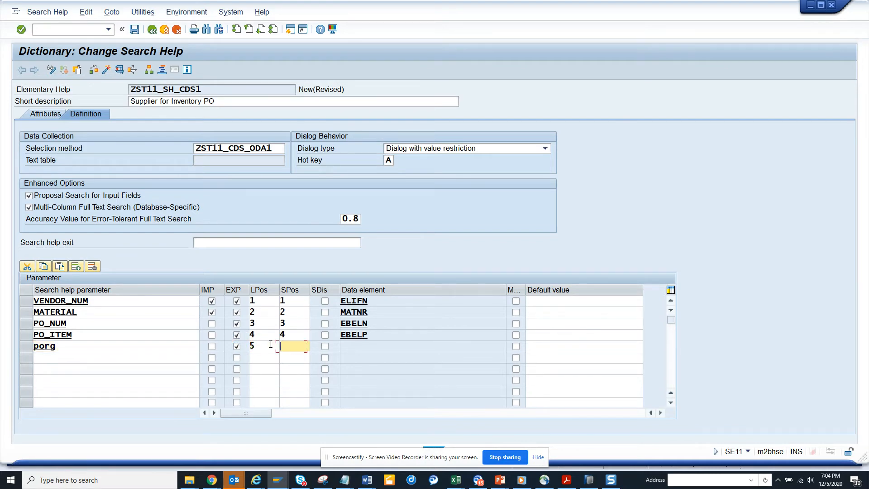
text(5)
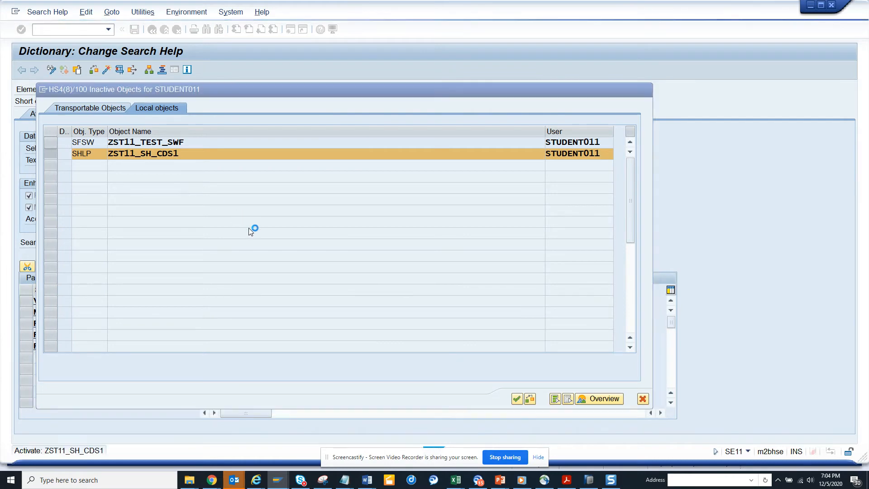
Confirm activation of ZST11_SH_CDS1 in the inactive objects list and close its test run
click(516, 399)
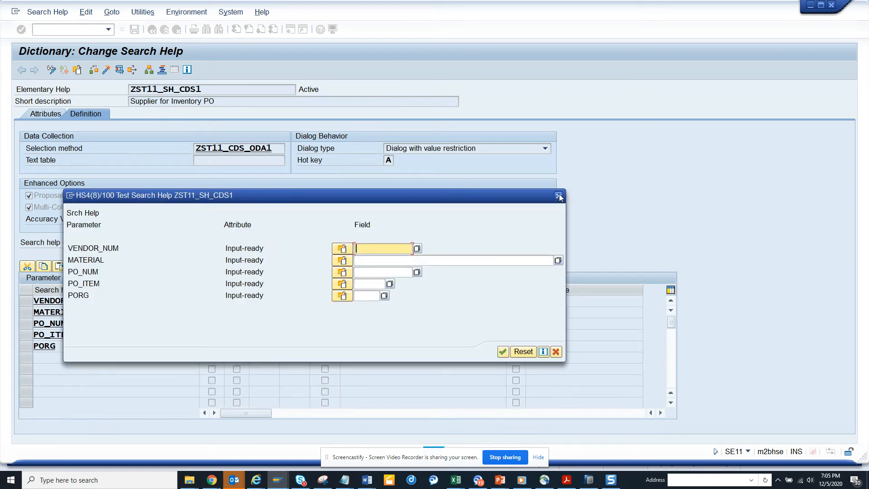
click(558, 195)
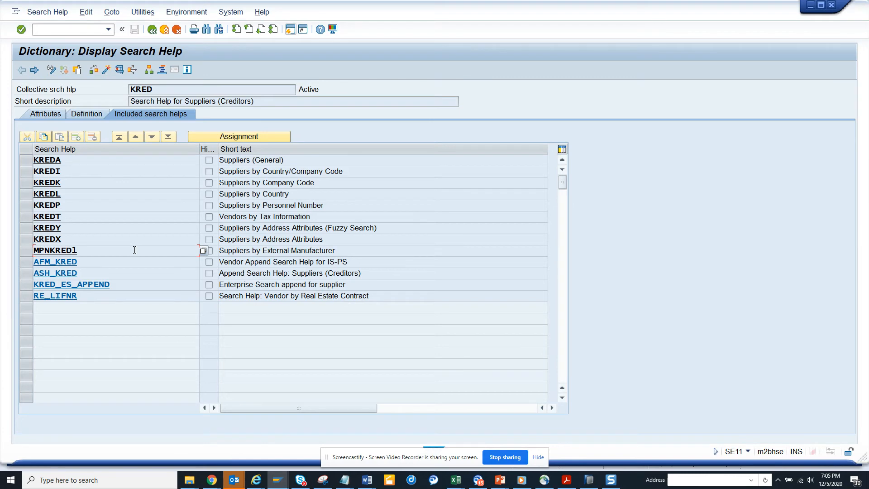
Create append search help ZST11_SH_CDS2 from the Appends for KRED list
right_click(133, 250)
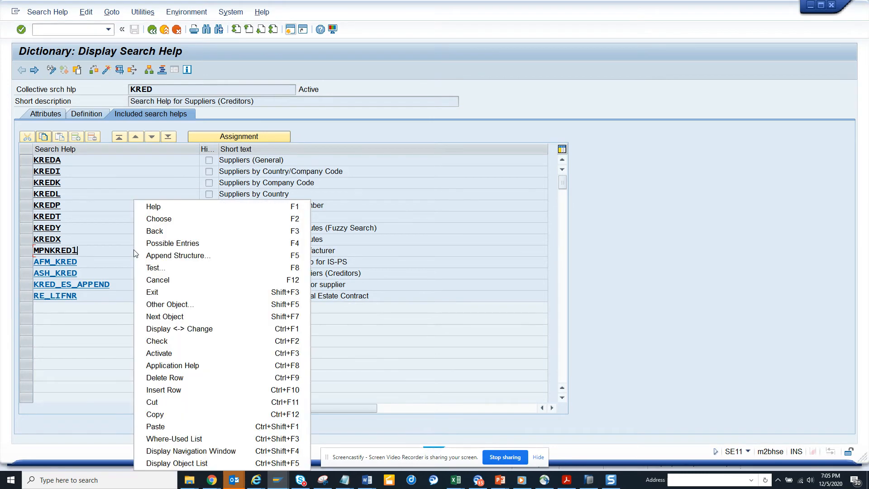
mouse_move(178, 255)
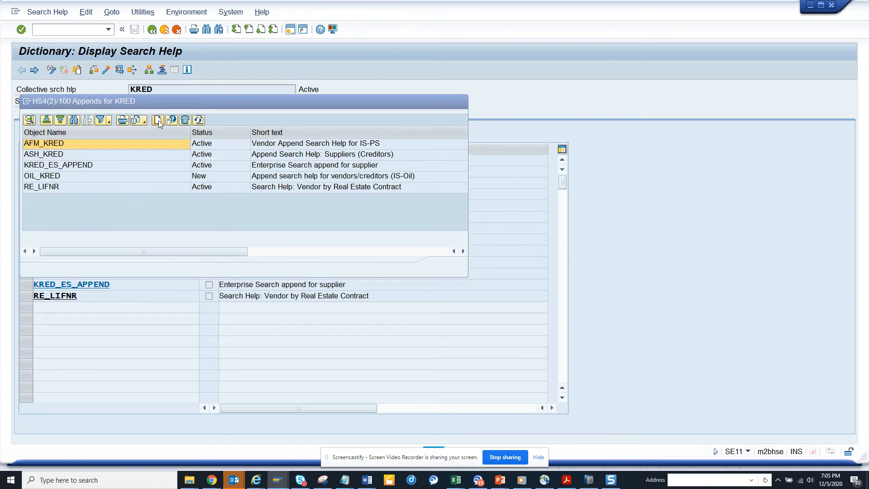
click(158, 121)
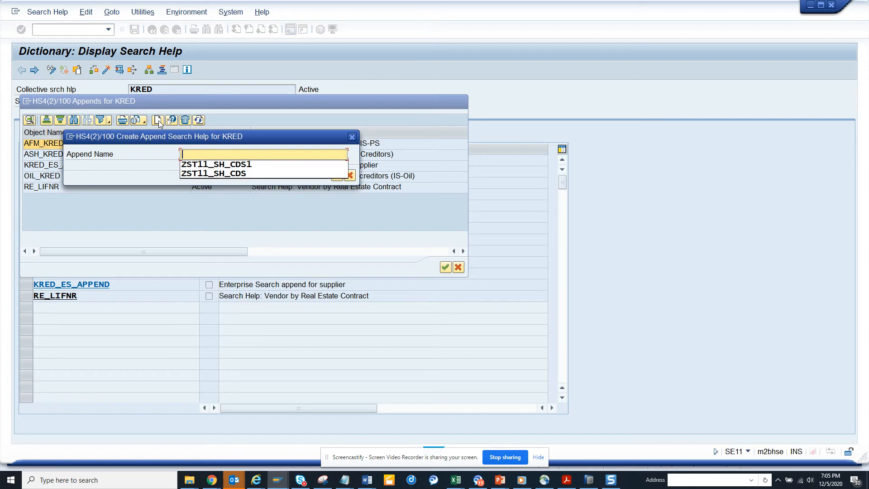
click(217, 164)
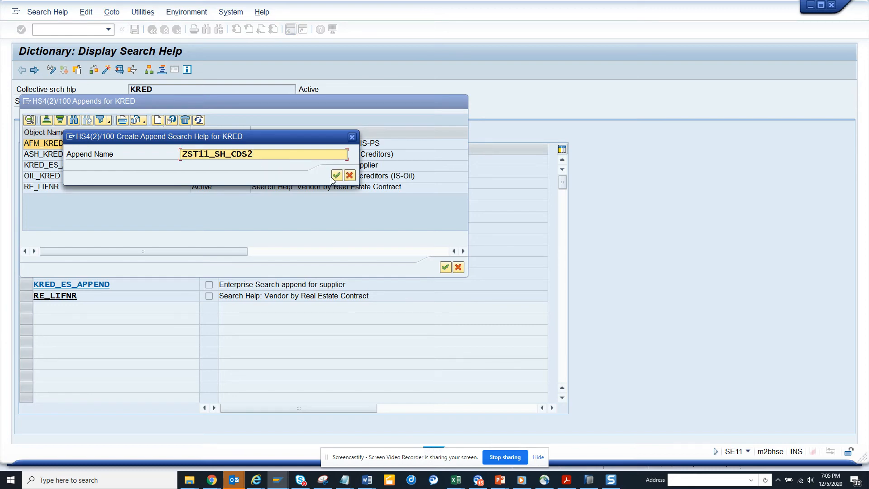
click(336, 175)
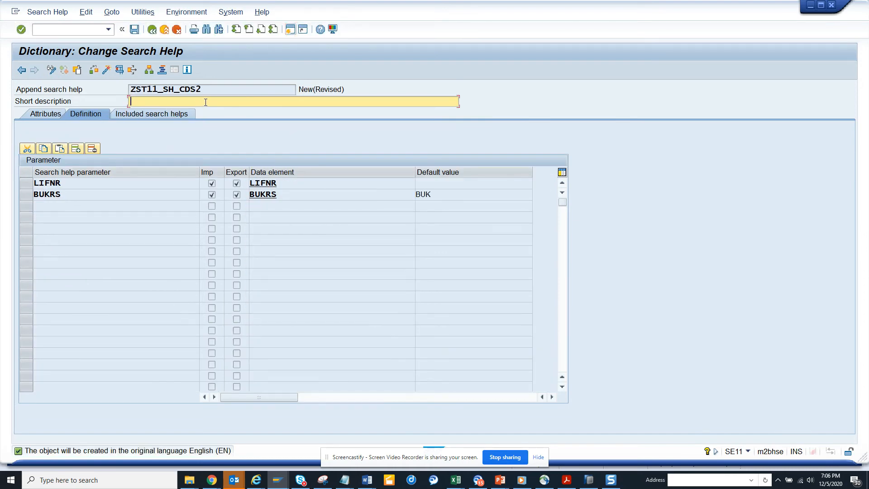
Enter 'Supplier for Inventory PO' as ZST11_SH_CDS2's short description
text(S)
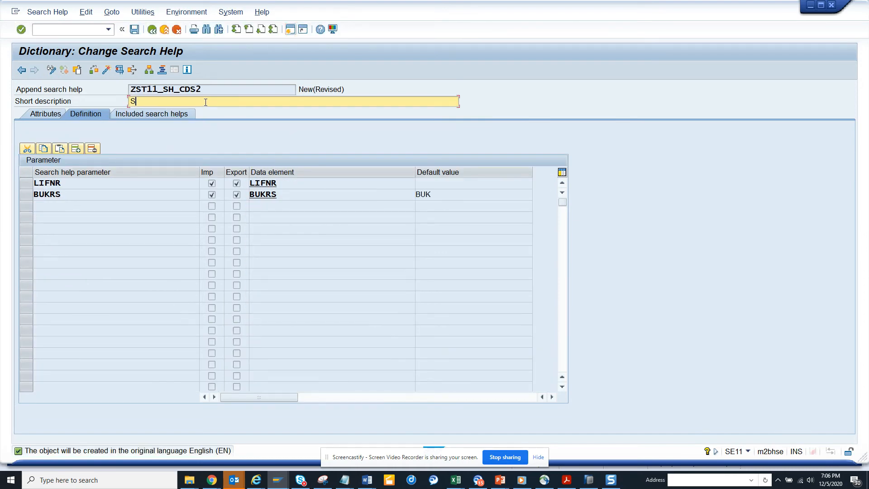
text(uppli)
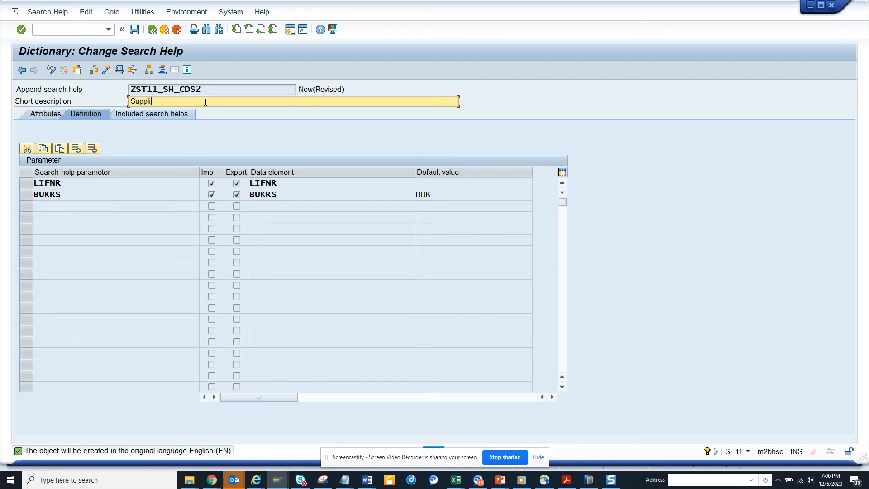
text(er for)
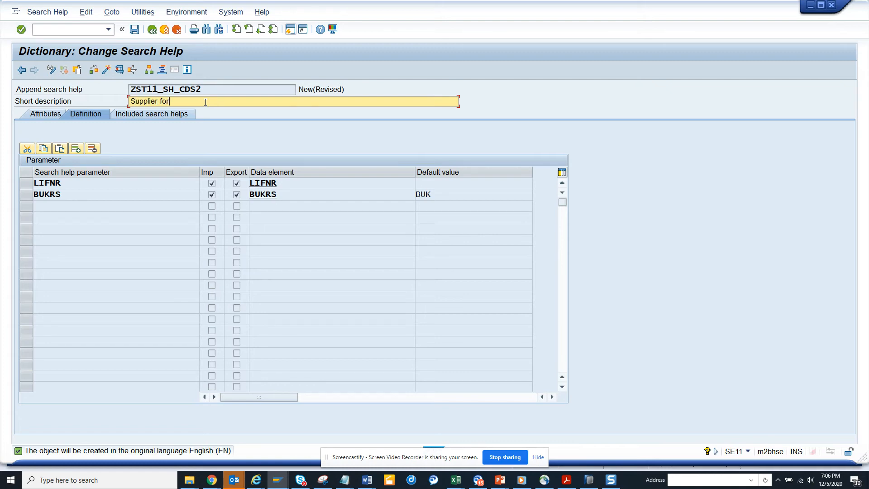
text(Invento)
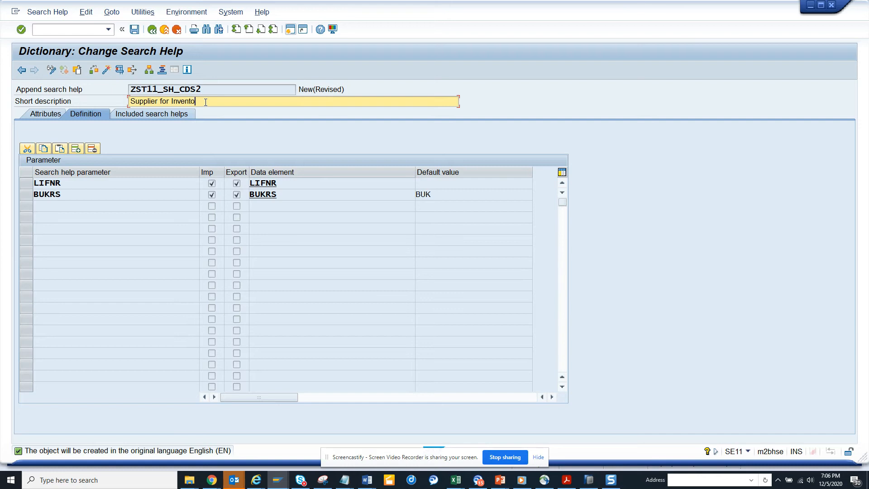
text(ry P)
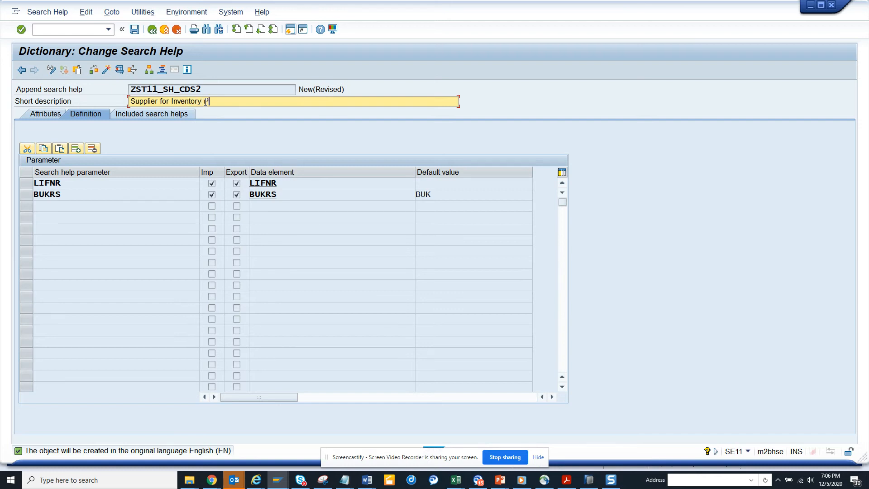
text(PO)
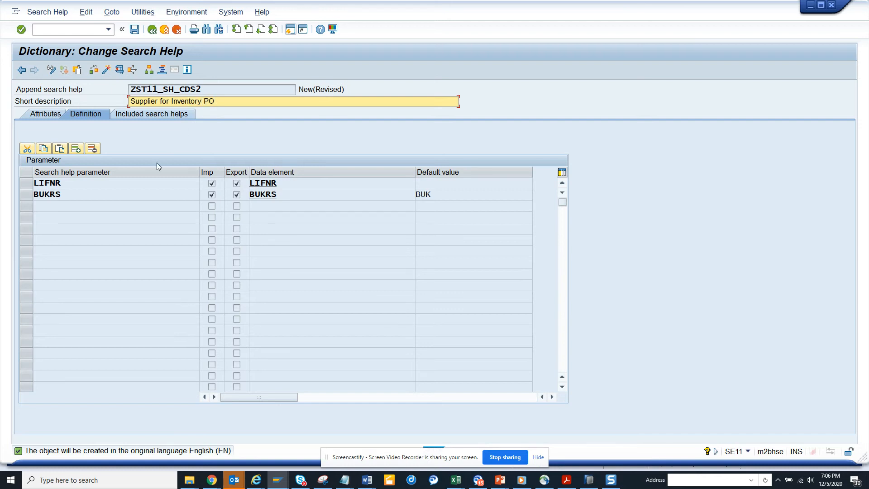
click(172, 101)
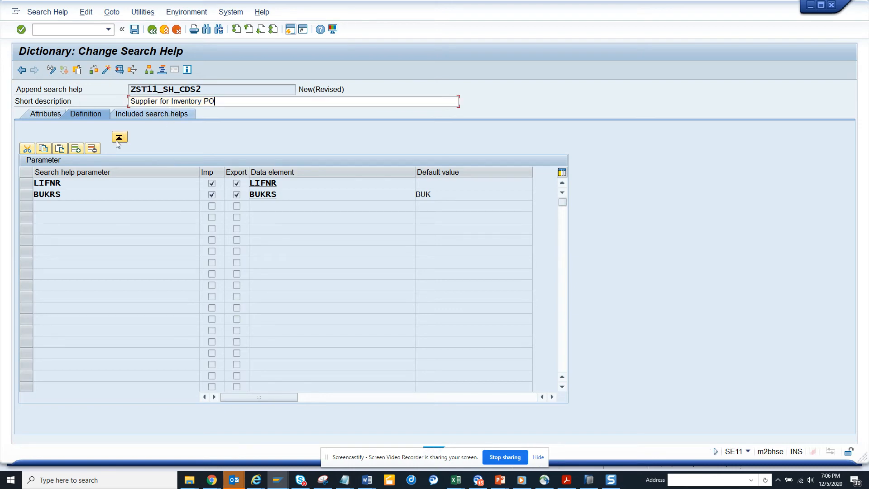
Include ZST11_SH_CDS1 in ZST11_SH_CDS2 and activate it, dismissing the warning
click(151, 114)
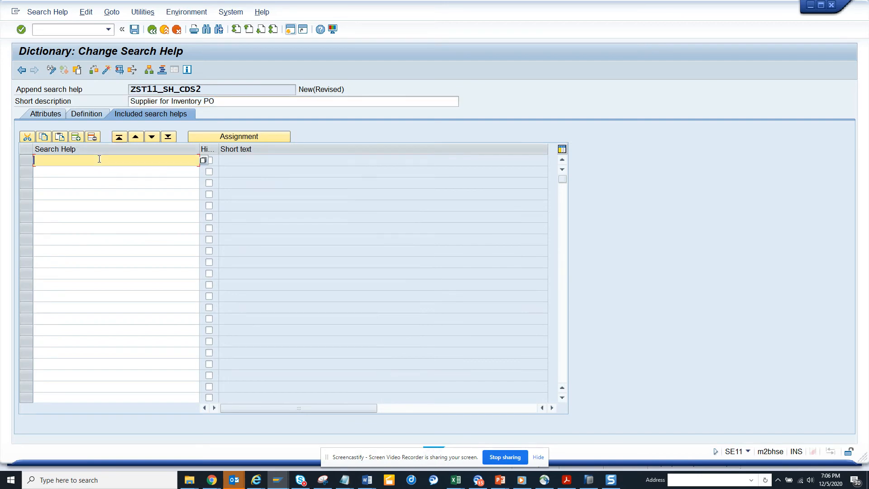
text(ZST11_SH_CDS1)
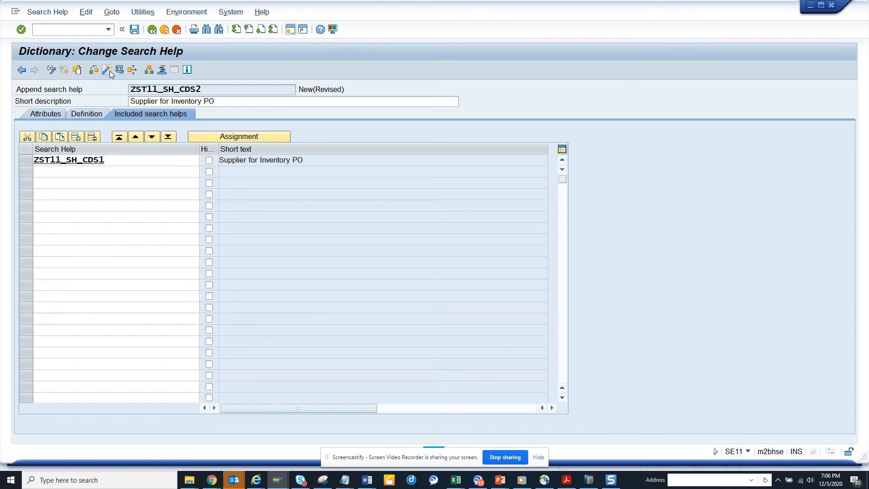
click(107, 69)
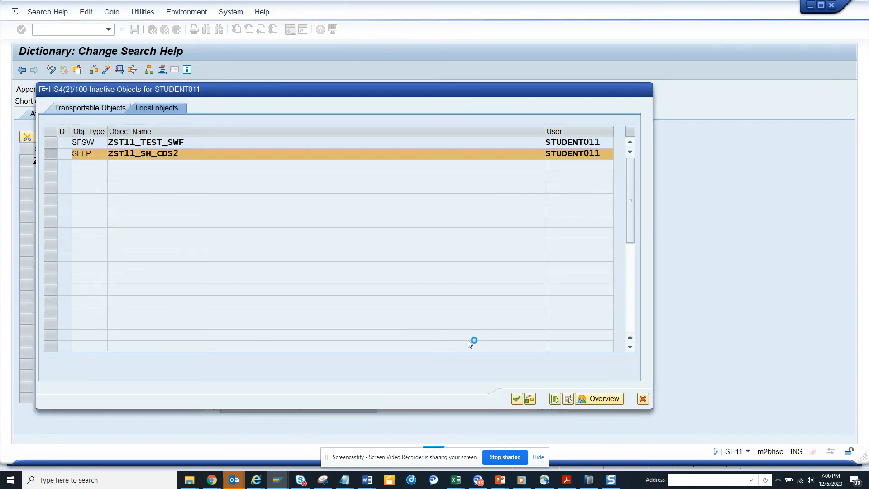
click(516, 398)
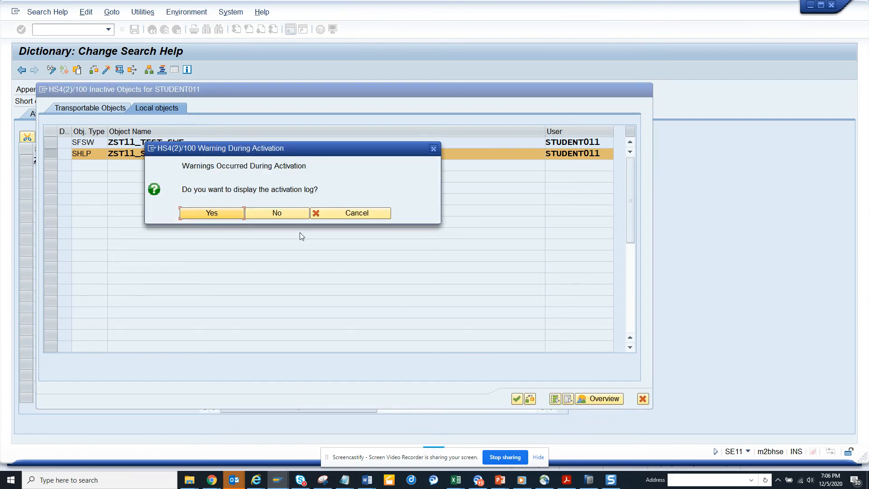
click(212, 212)
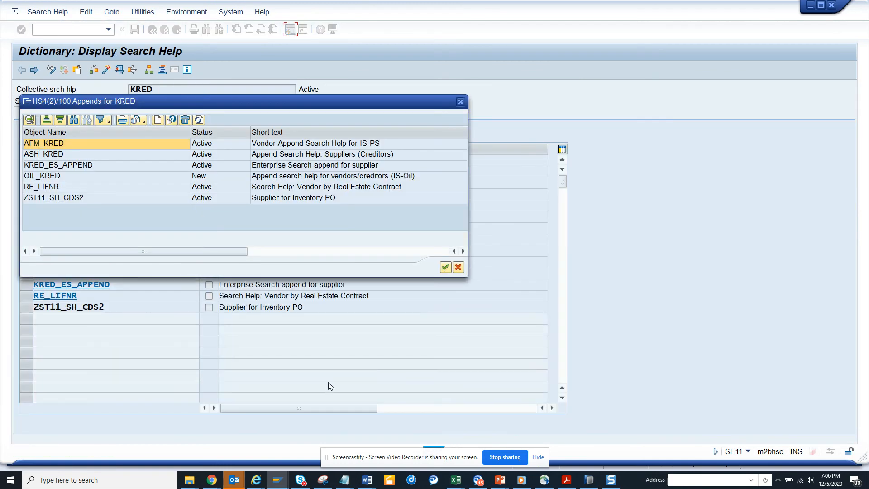
Cancel the Appends for KRED popup, landing in BP's supplier value help
click(458, 267)
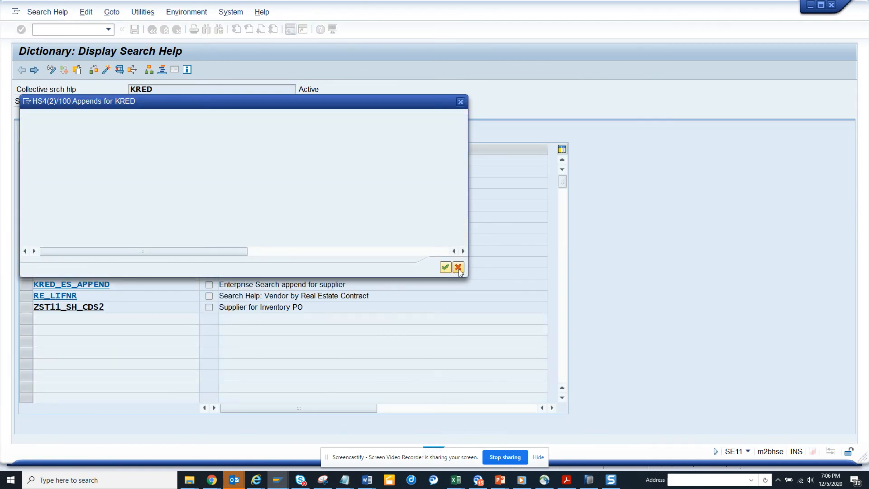
click(457, 267)
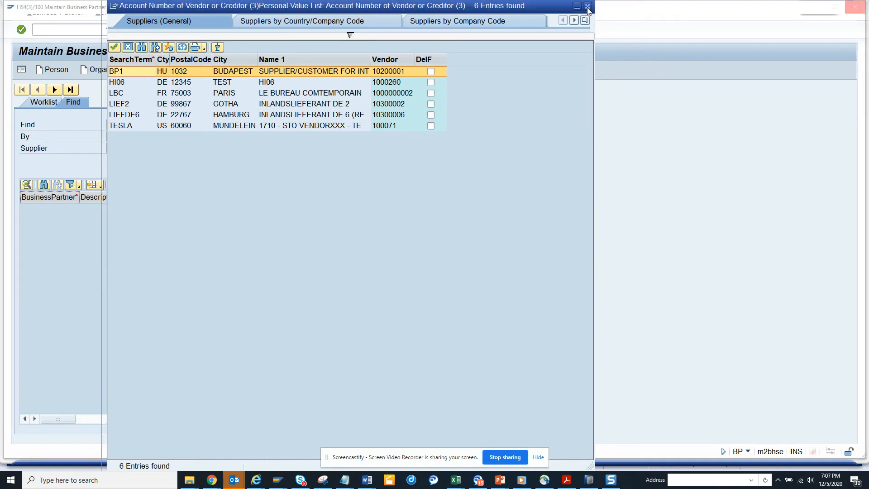
Reopen F4 on the Supplier field and choose the Supplier for Inventory PO tab
click(587, 6)
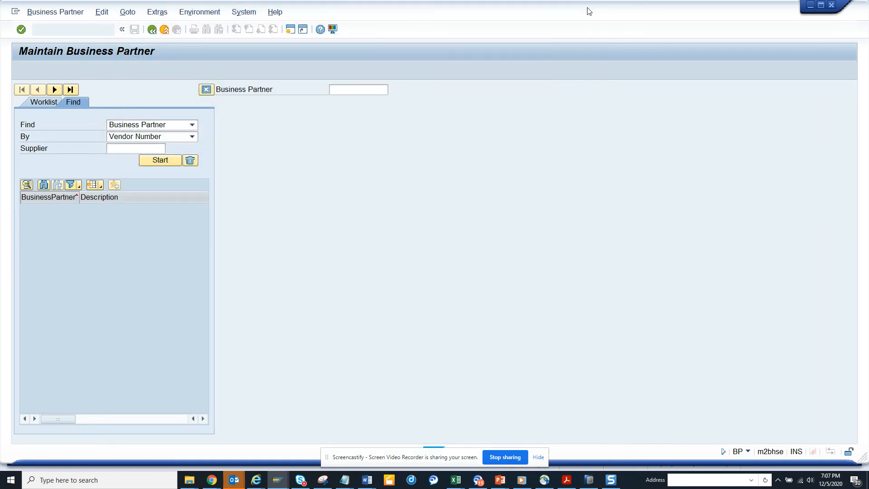
click(135, 148)
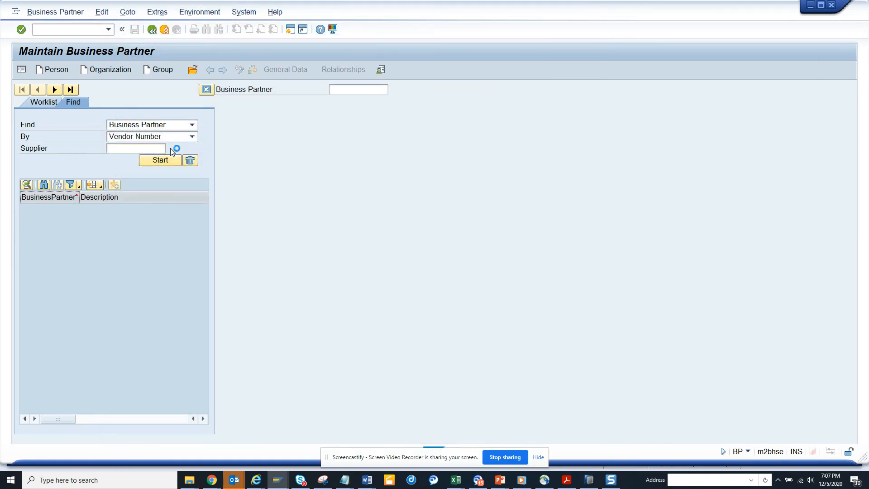
click(175, 149)
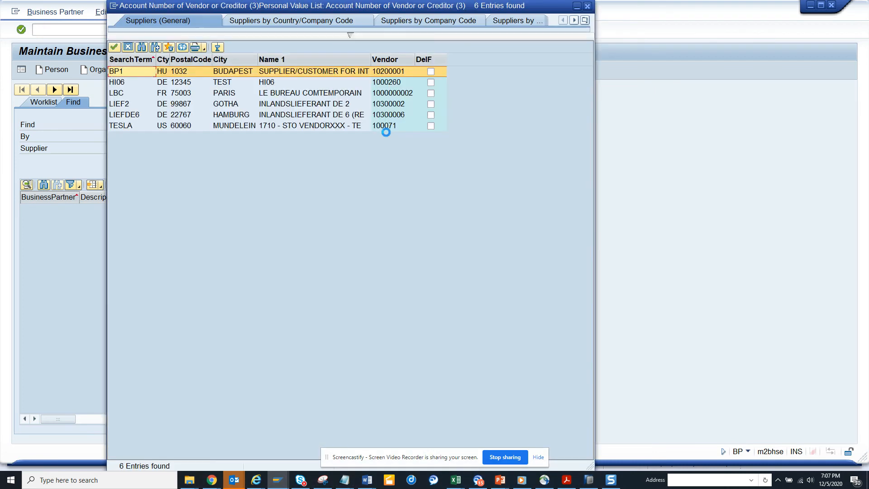
click(584, 20)
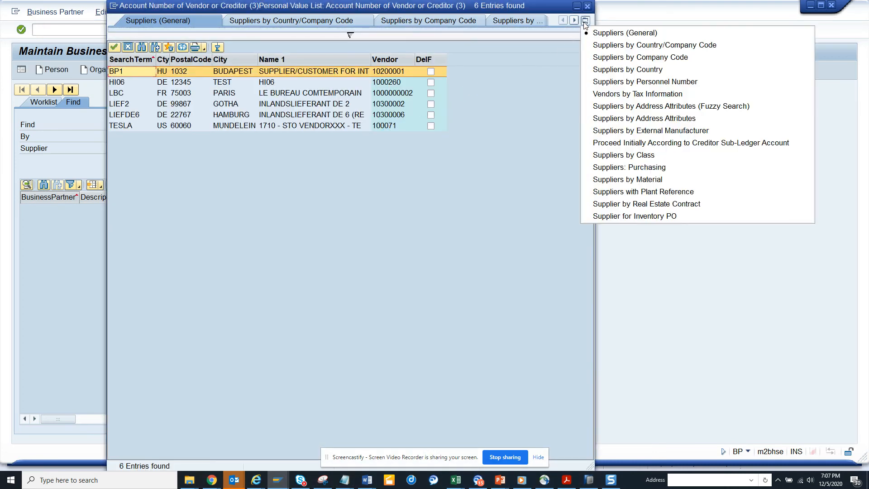
click(635, 215)
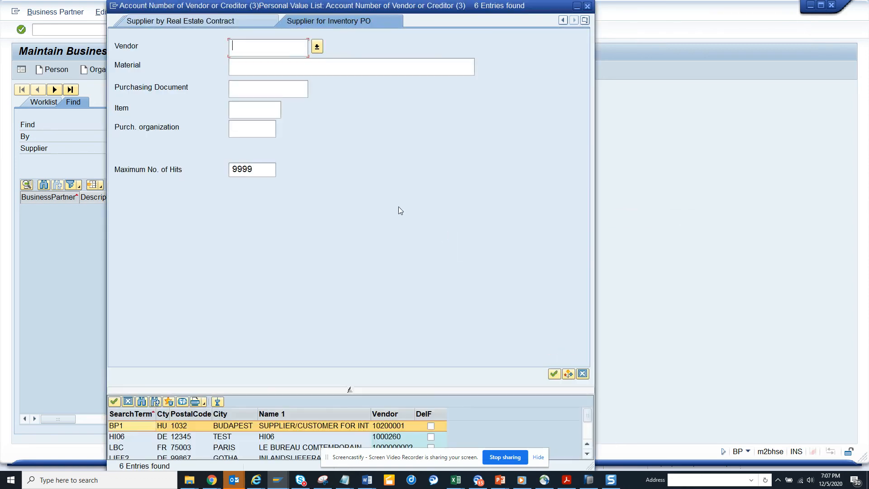
mouse_move(506, 334)
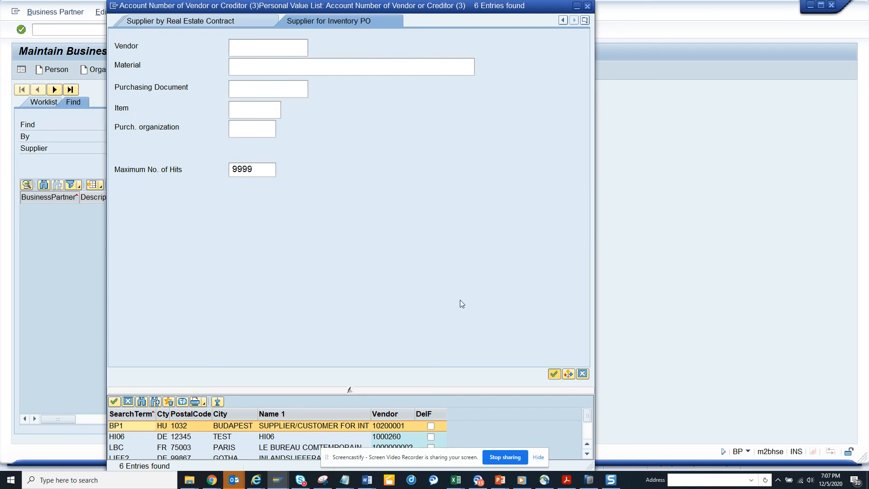
mouse_move(417, 255)
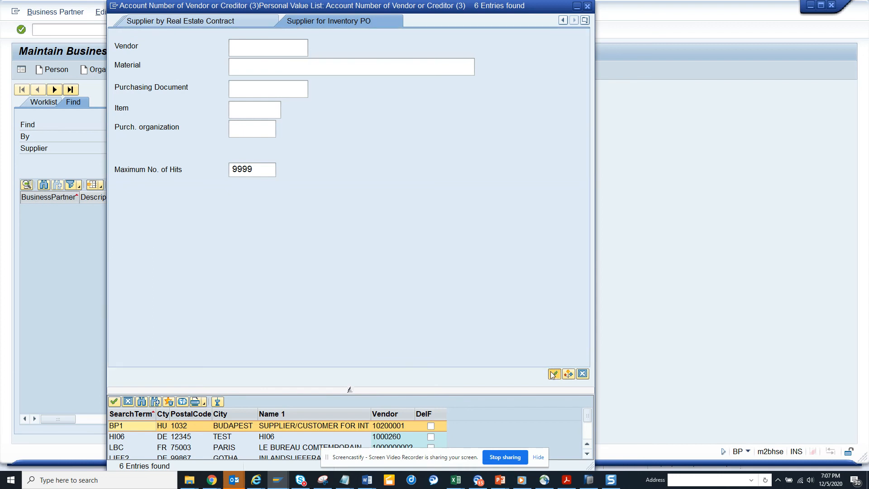
Execute the Supplier for Inventory PO search with empty criteria, returning 502 entries
click(553, 374)
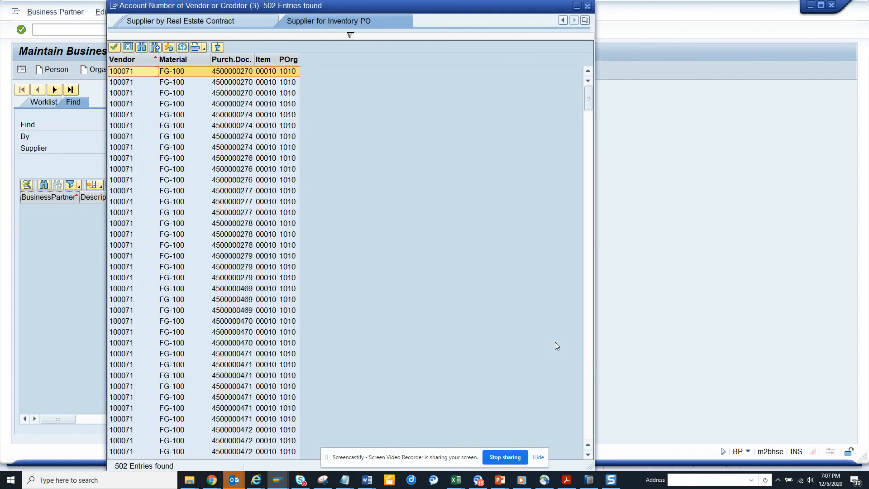
mouse_move(201, 107)
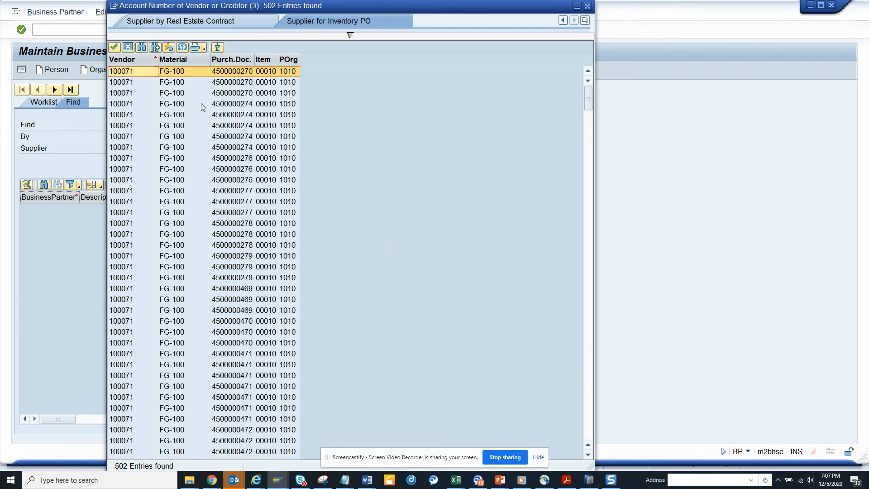
mouse_move(224, 79)
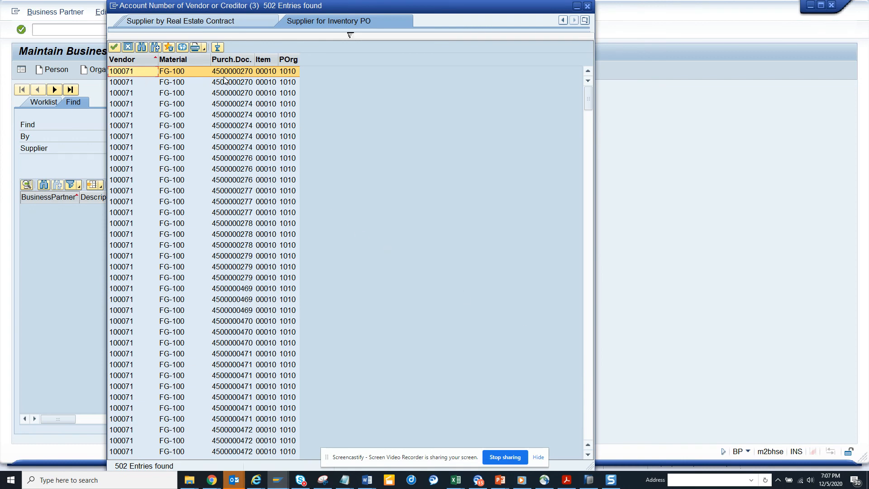
mouse_move(195, 185)
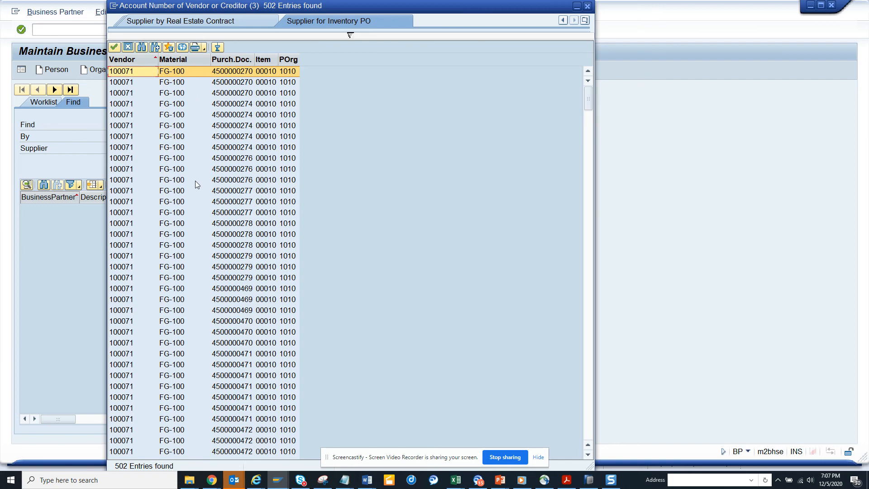
mouse_move(542, 183)
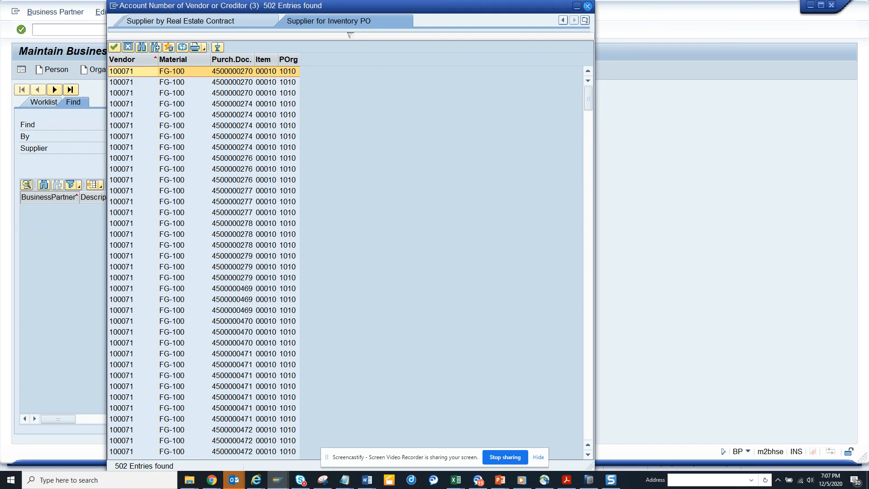
Close the supplier results popup to return to Maintain Business Partner
click(586, 5)
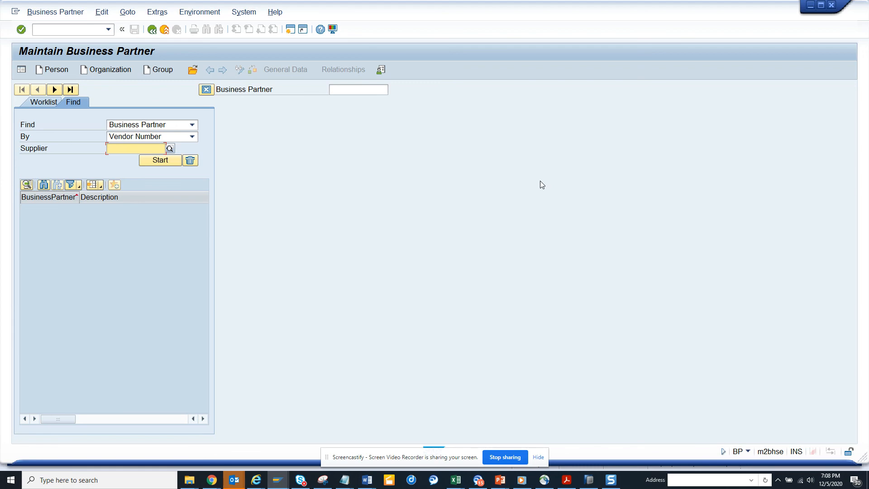
mouse_move(542, 368)
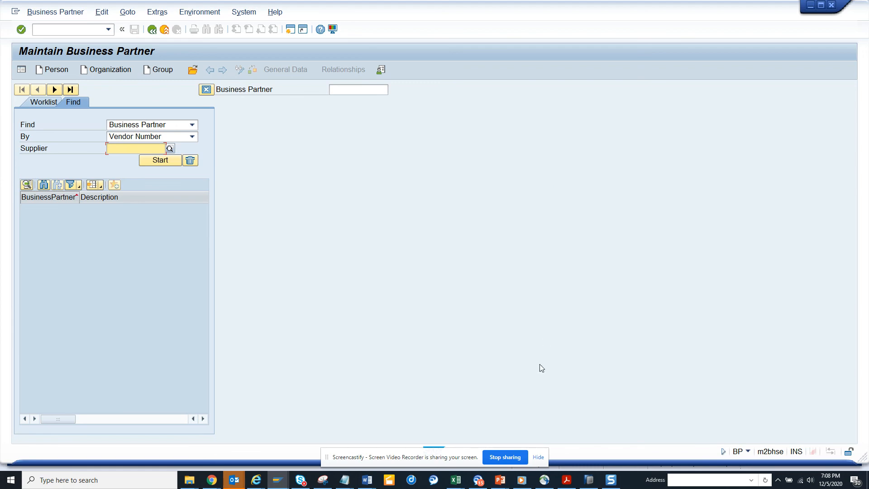